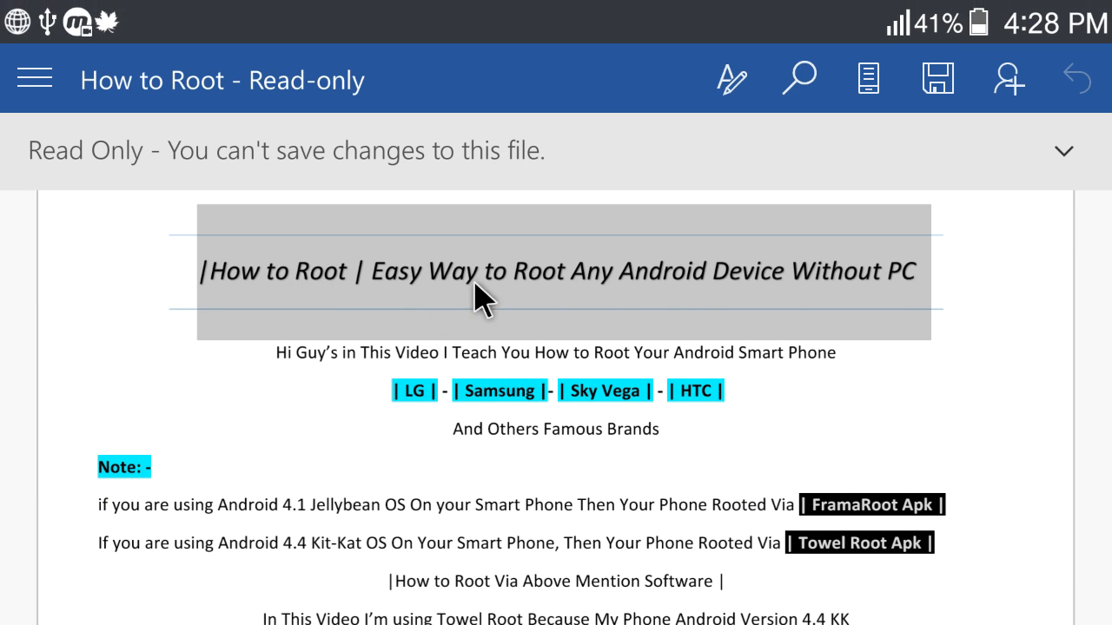
mouse_move(773, 299)
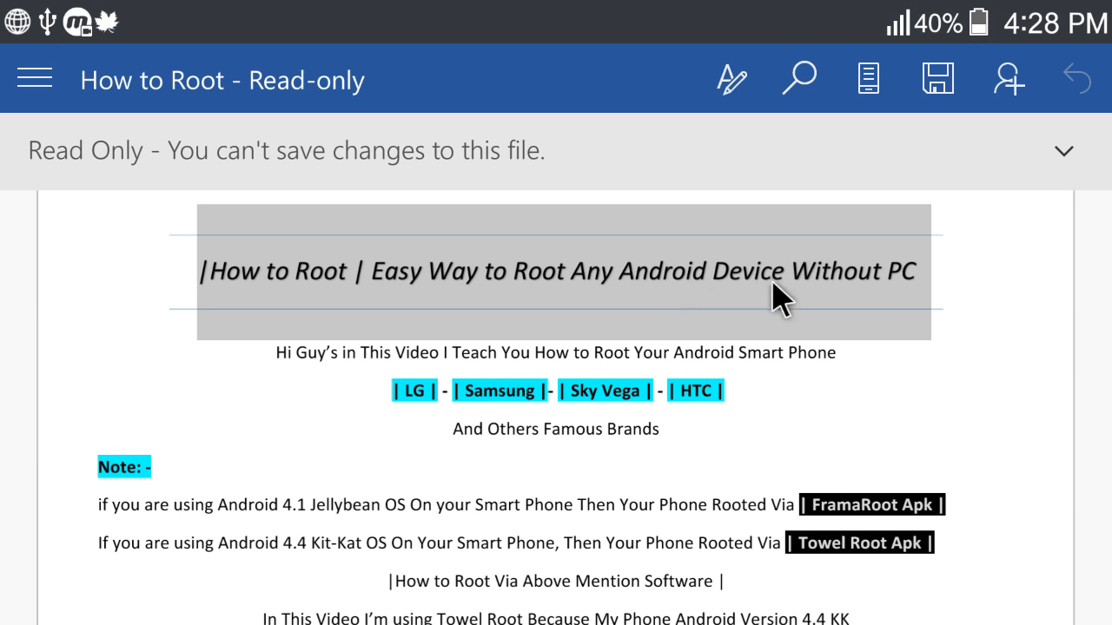
mouse_move(282, 374)
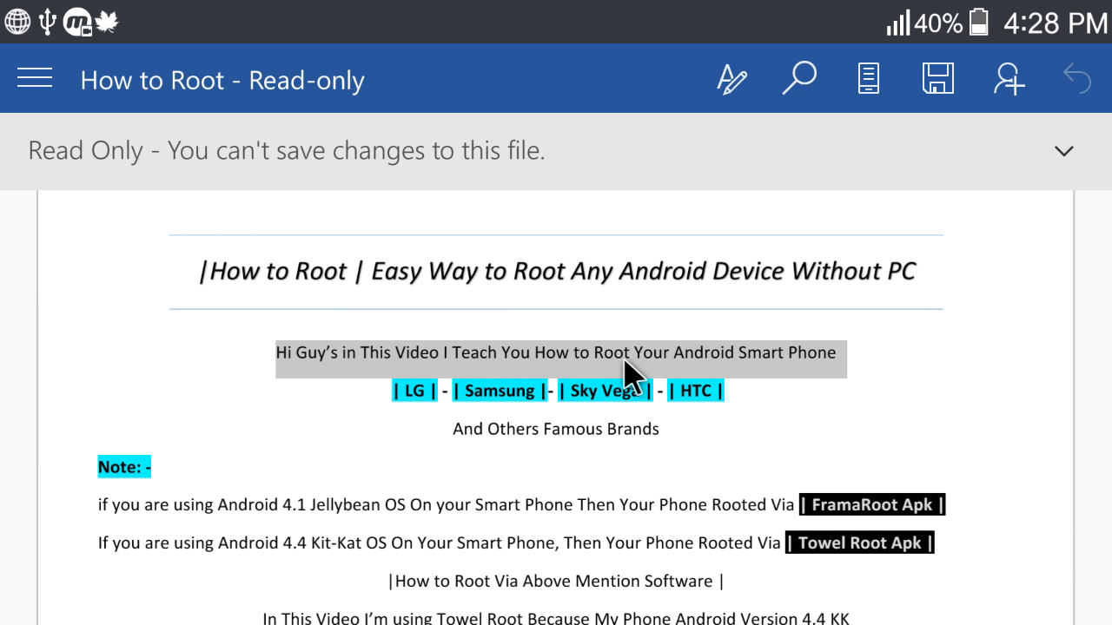
mouse_move(778, 403)
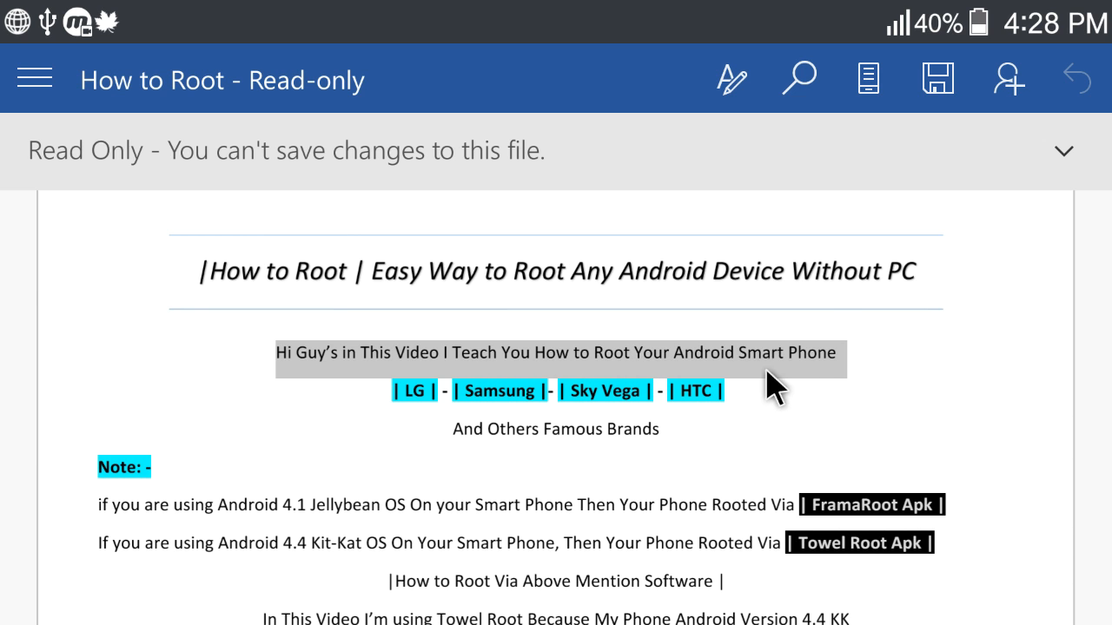
- Read through the guide's numbered rooting steps to the end, then return to the home screen
scroll("down", 3)
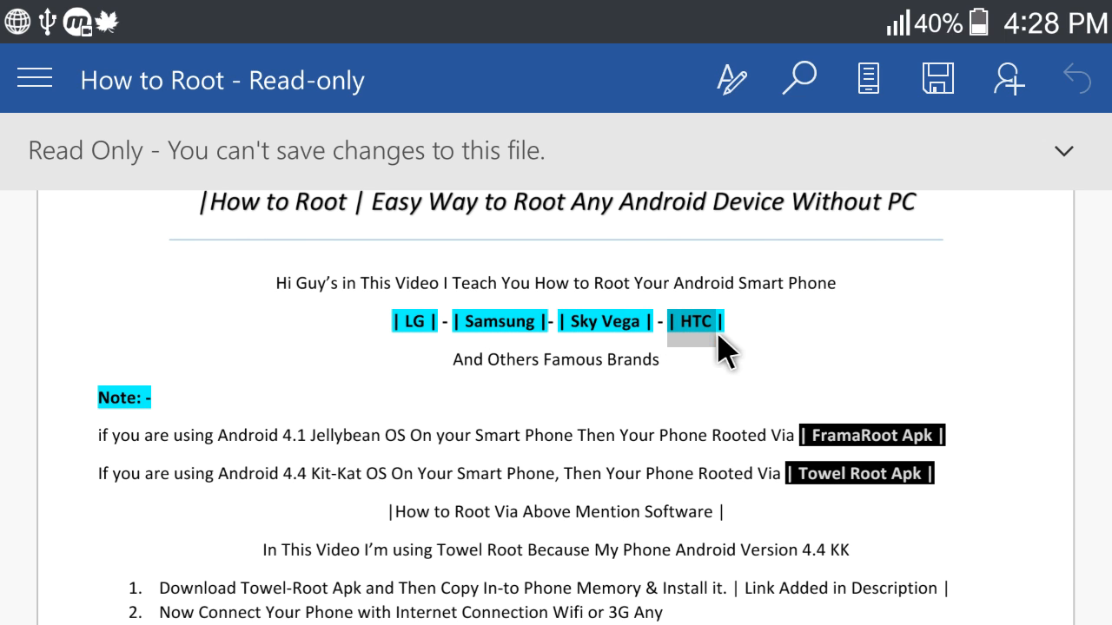
double_click(556, 360)
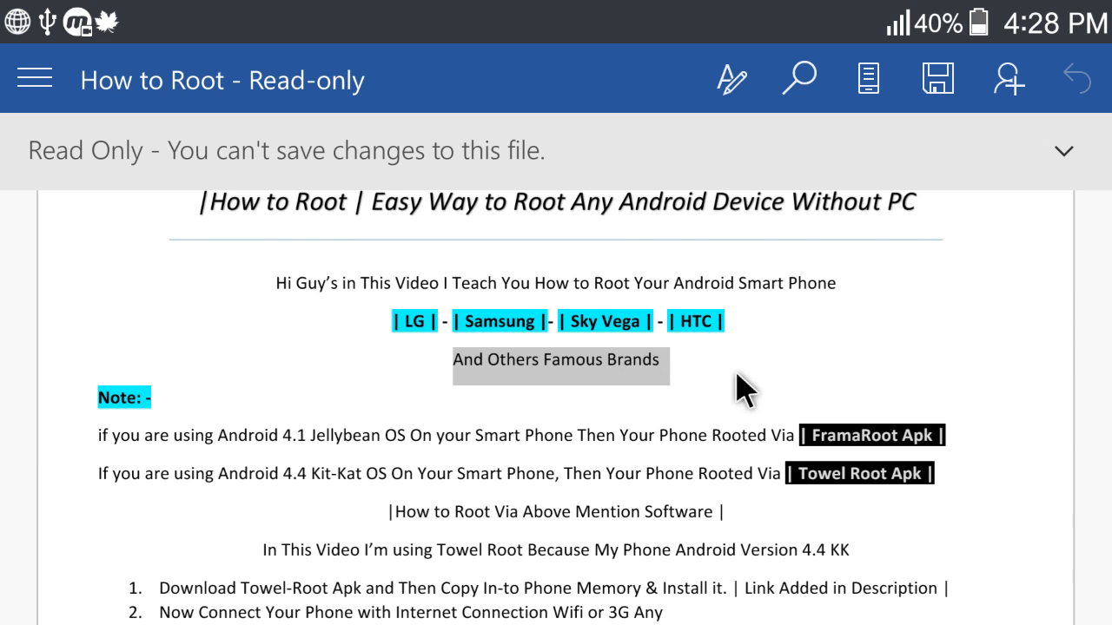
scroll("down", 3)
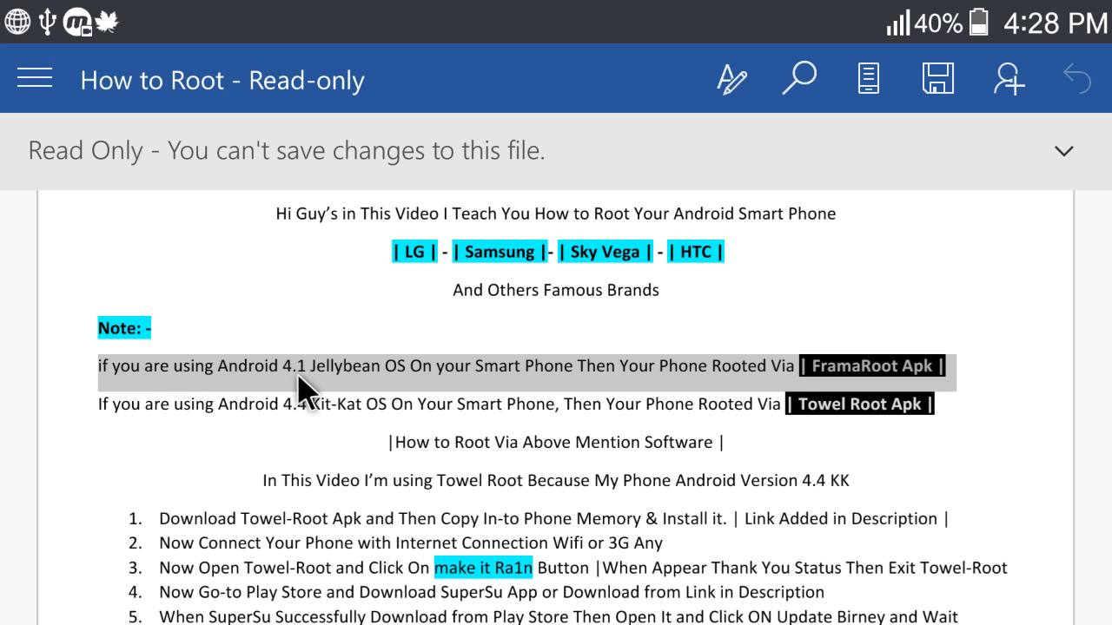
mouse_move(435, 392)
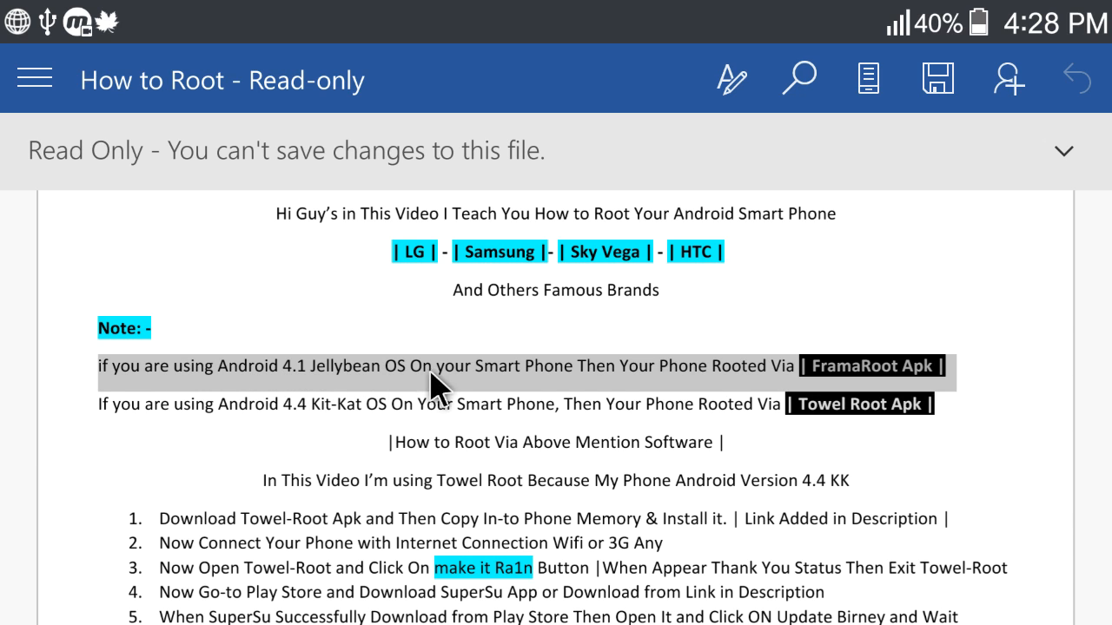
mouse_move(771, 392)
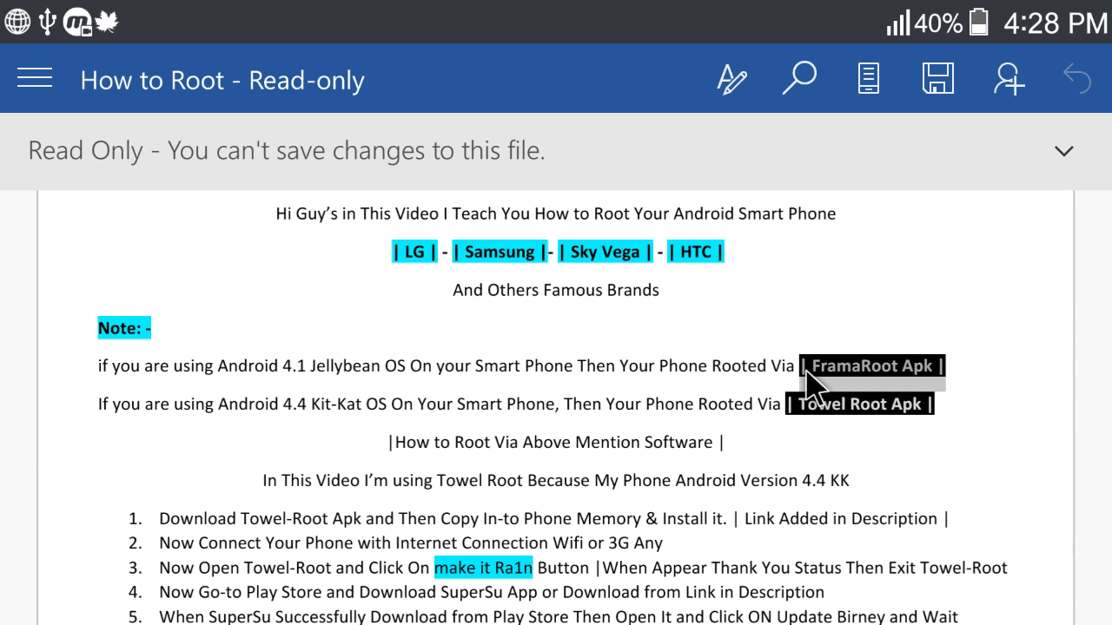
mouse_move(78, 438)
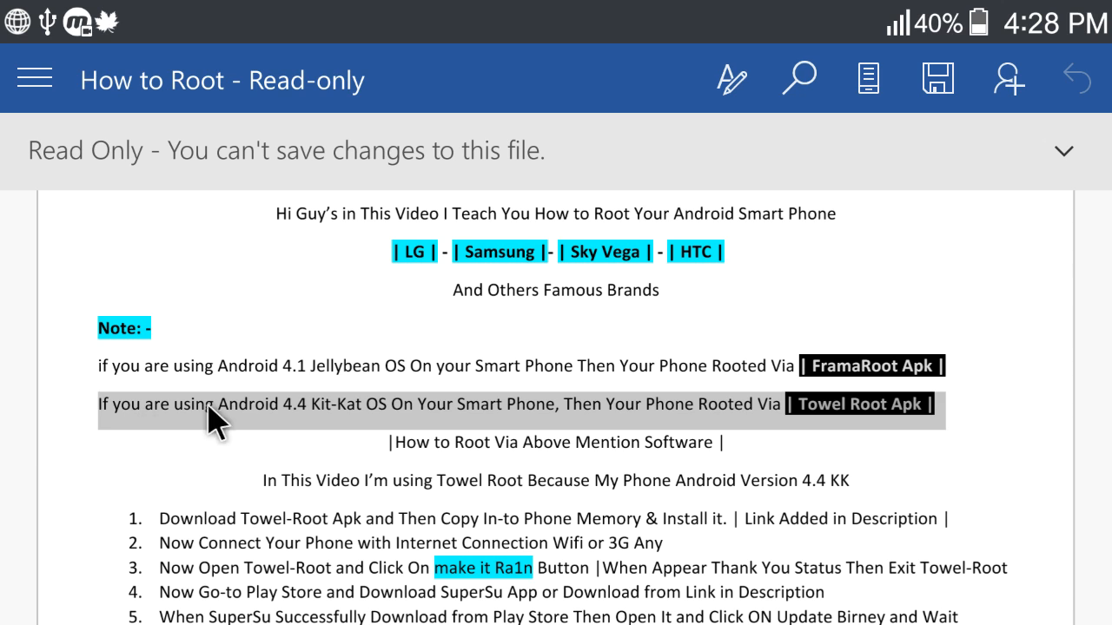
mouse_move(408, 452)
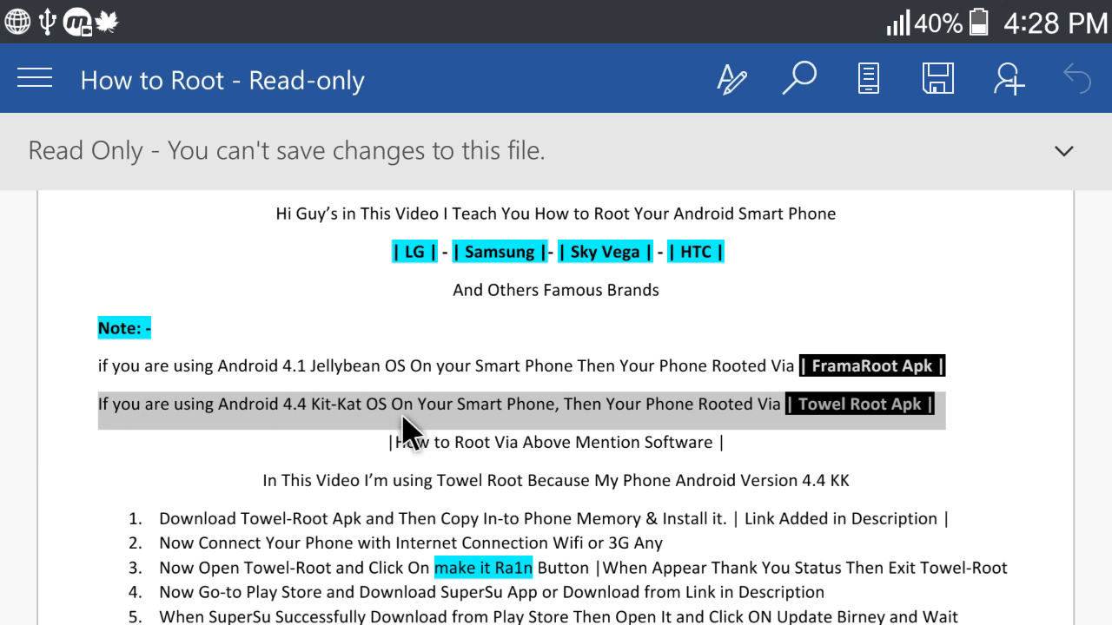
mouse_move(663, 431)
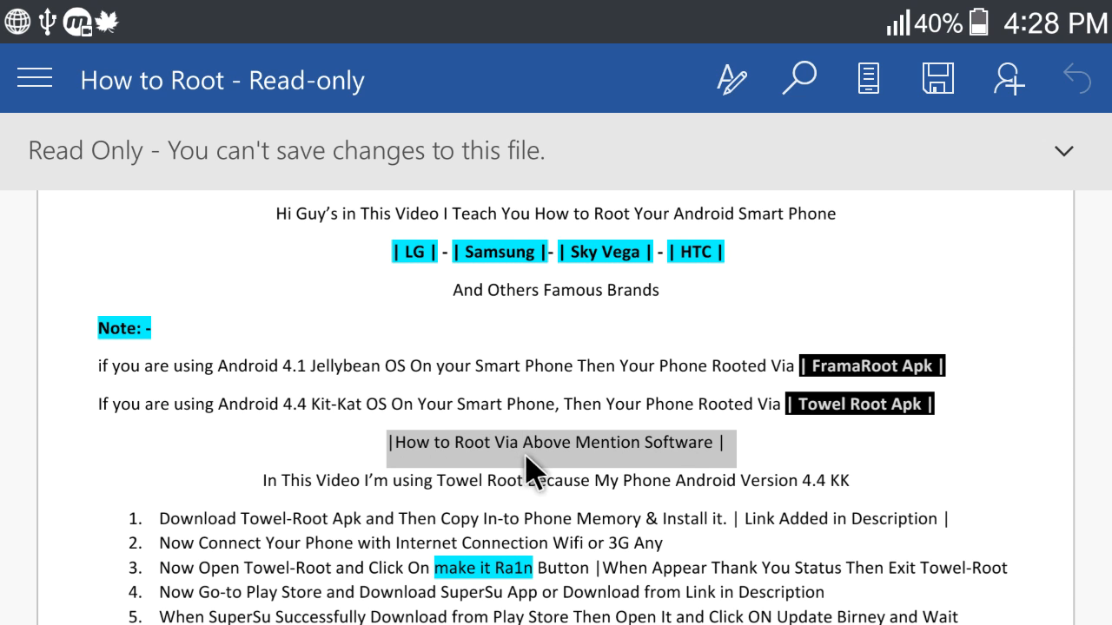
mouse_move(832, 462)
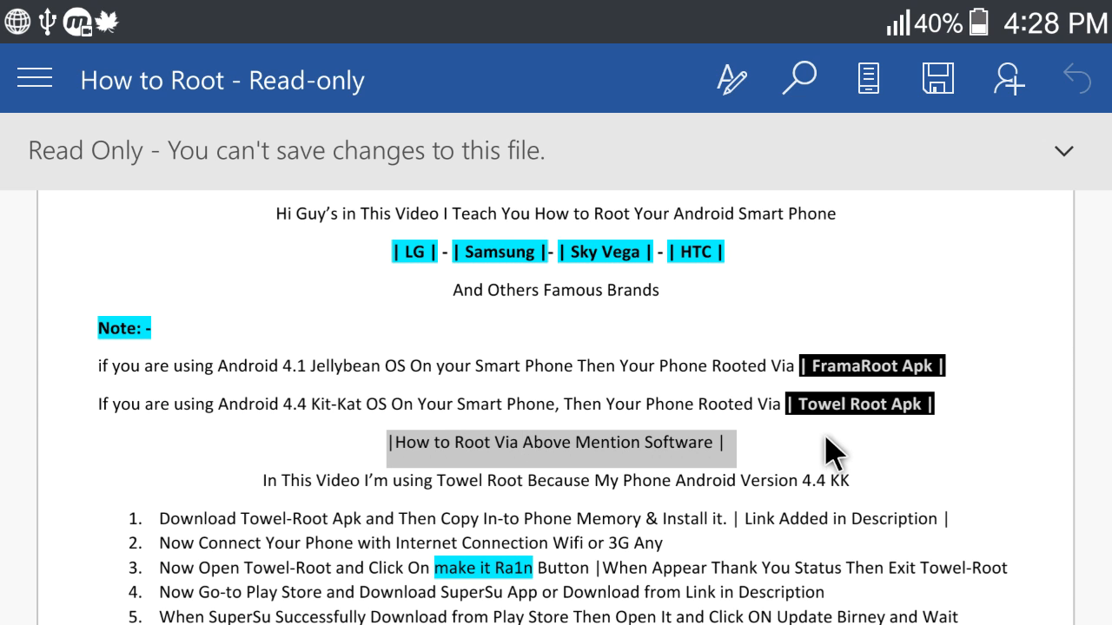
scroll("down", 3)
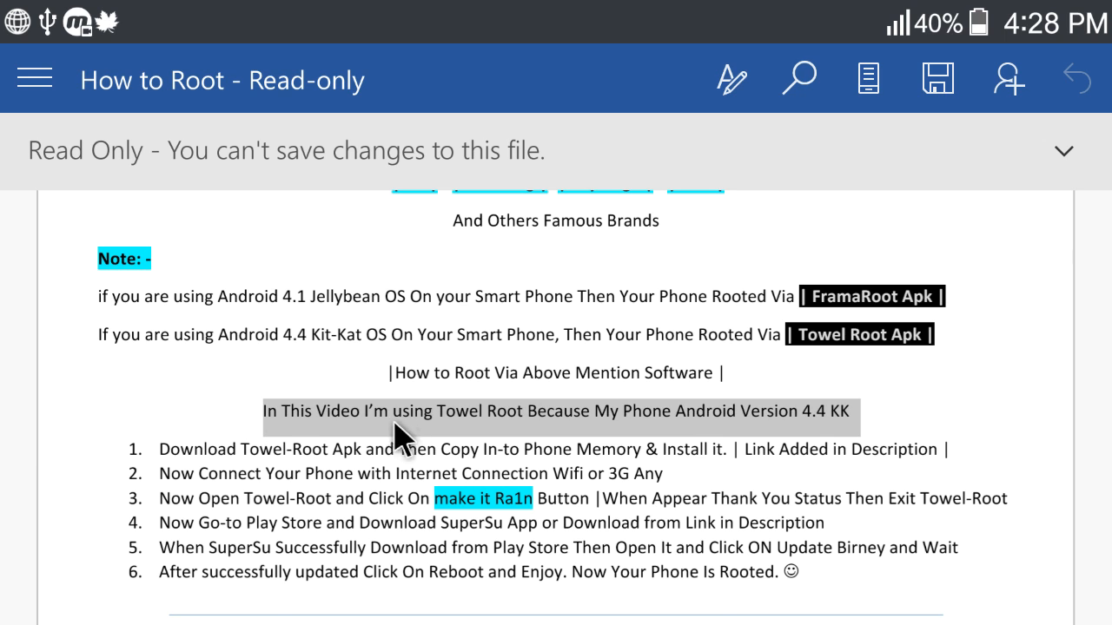
mouse_move(486, 452)
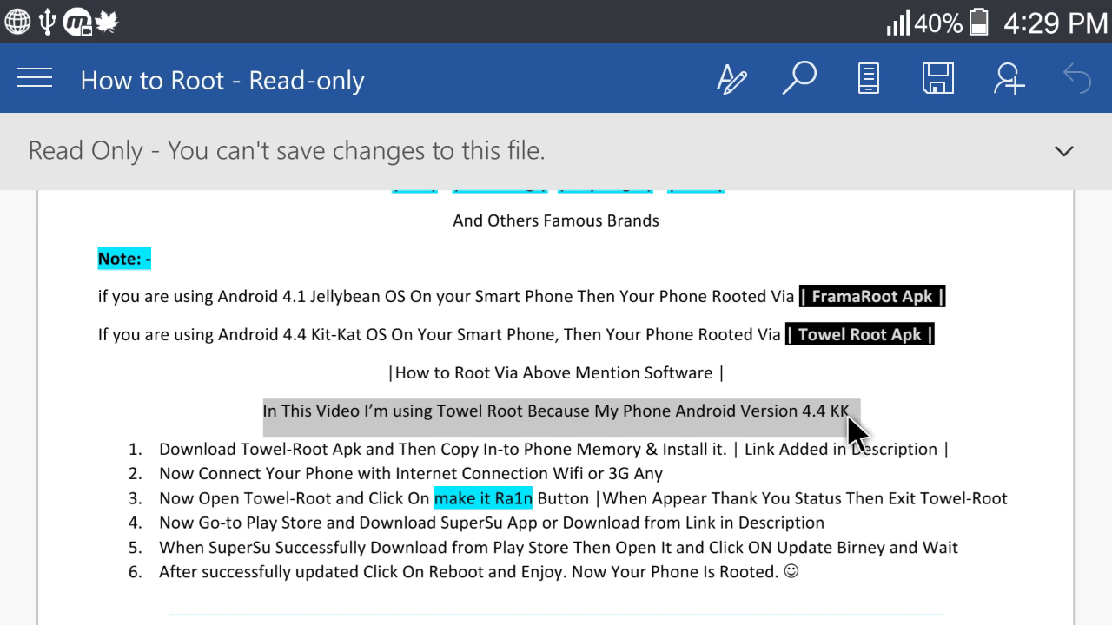
scroll("down", 3)
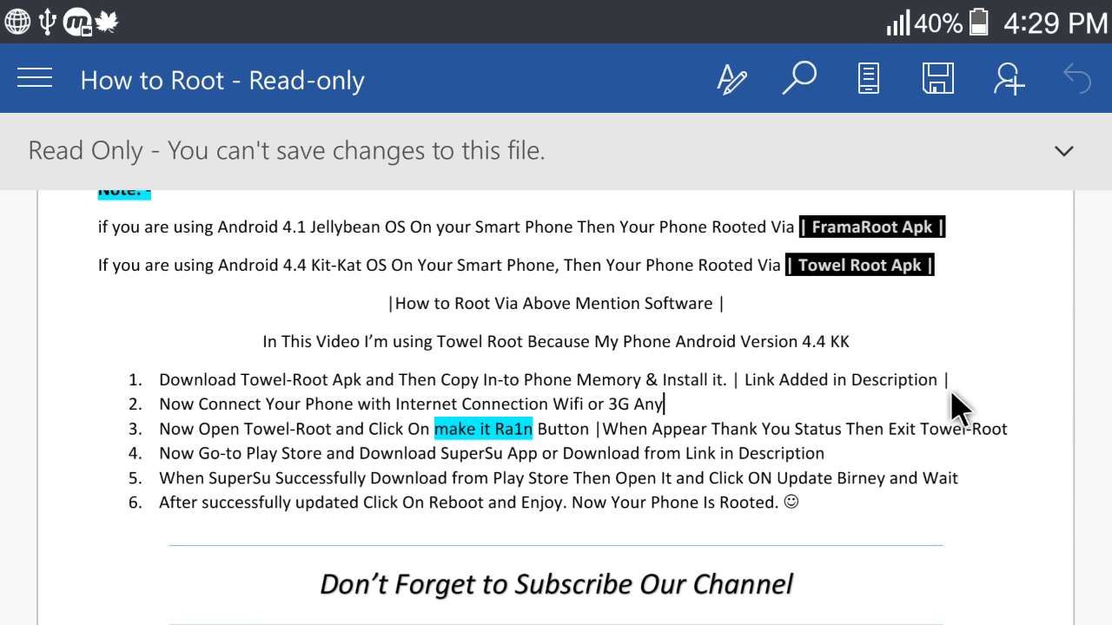
double_click(839, 378)
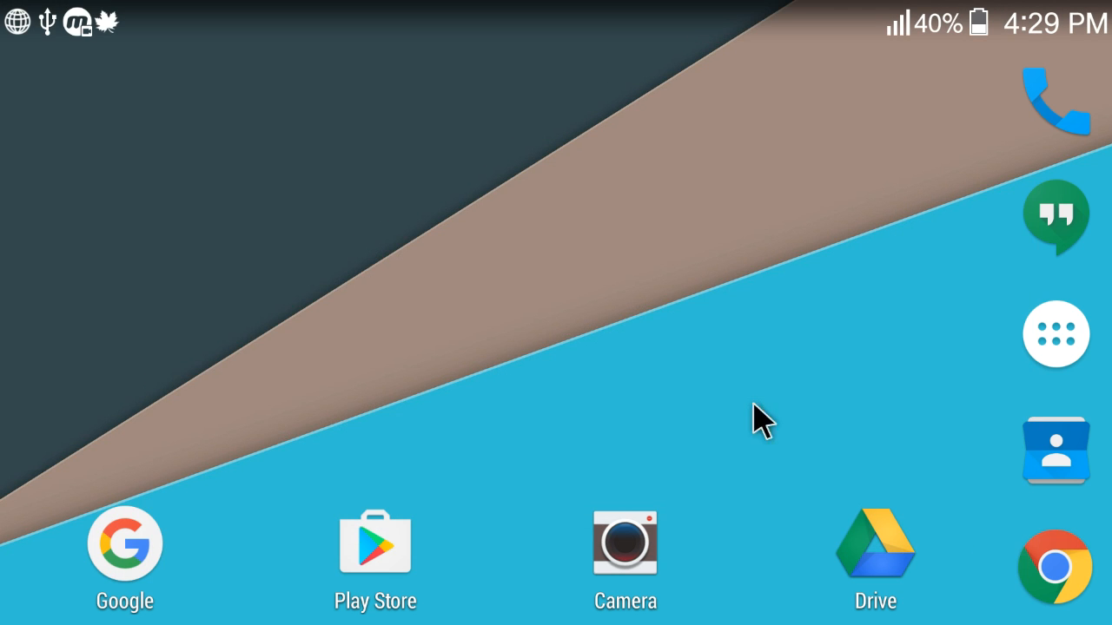
- Launch File Manager from the app drawer and confirm installing the towelroot APK
left_click(1056, 334)
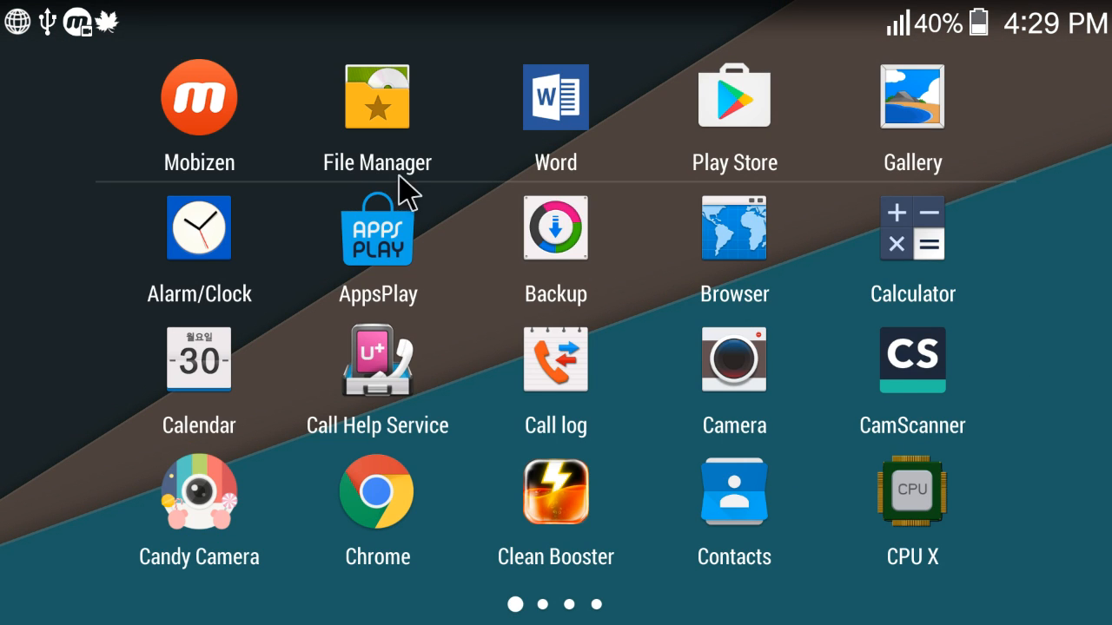
left_click(377, 97)
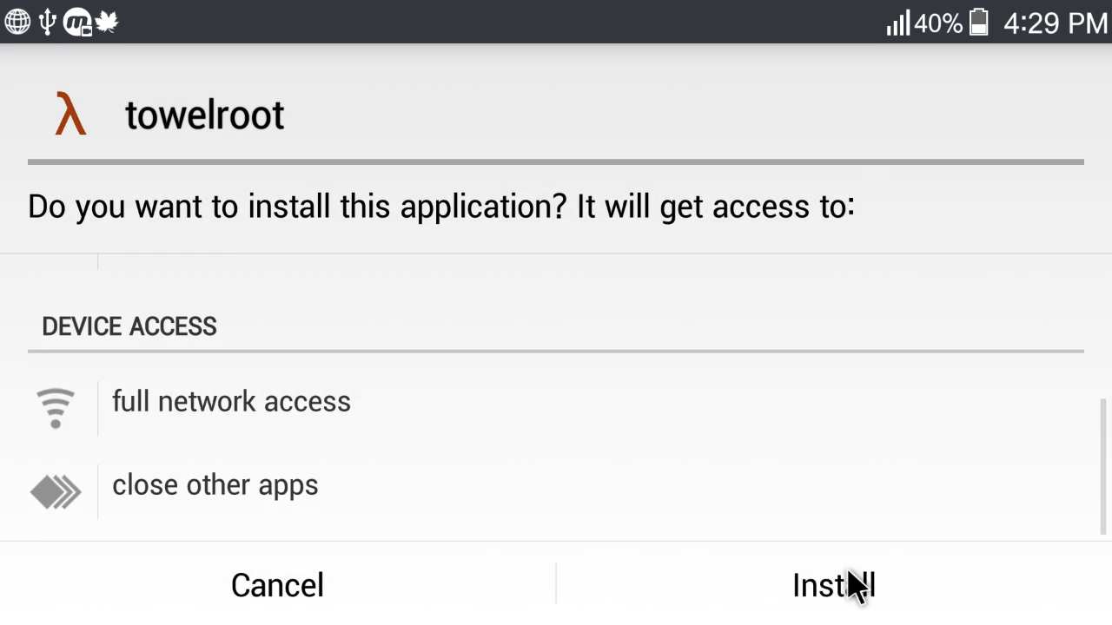
left_click(849, 586)
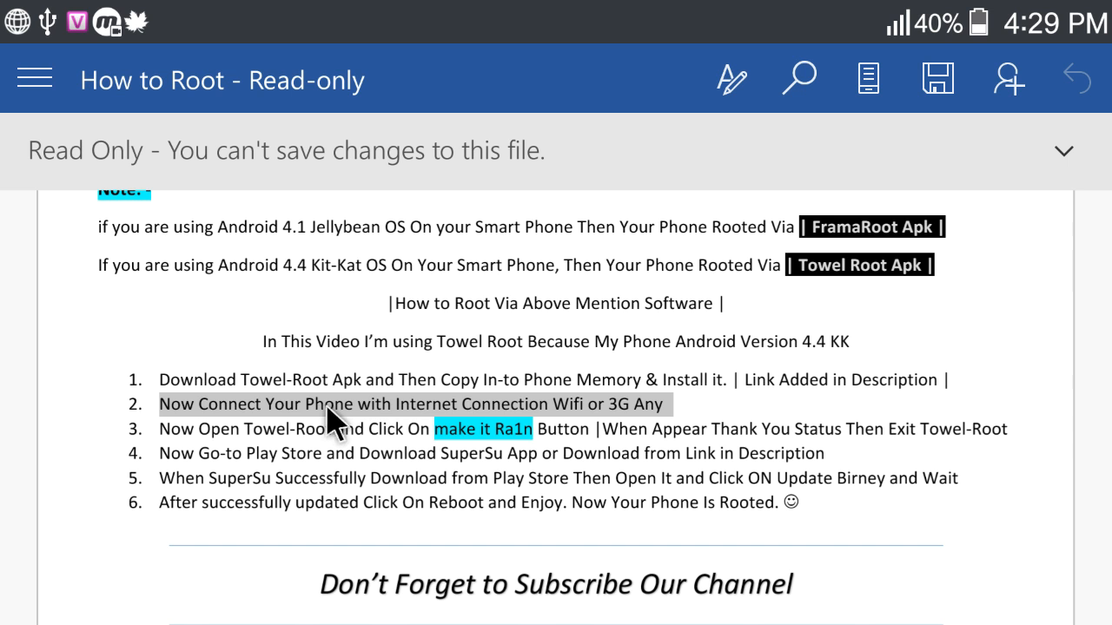
mouse_move(632, 434)
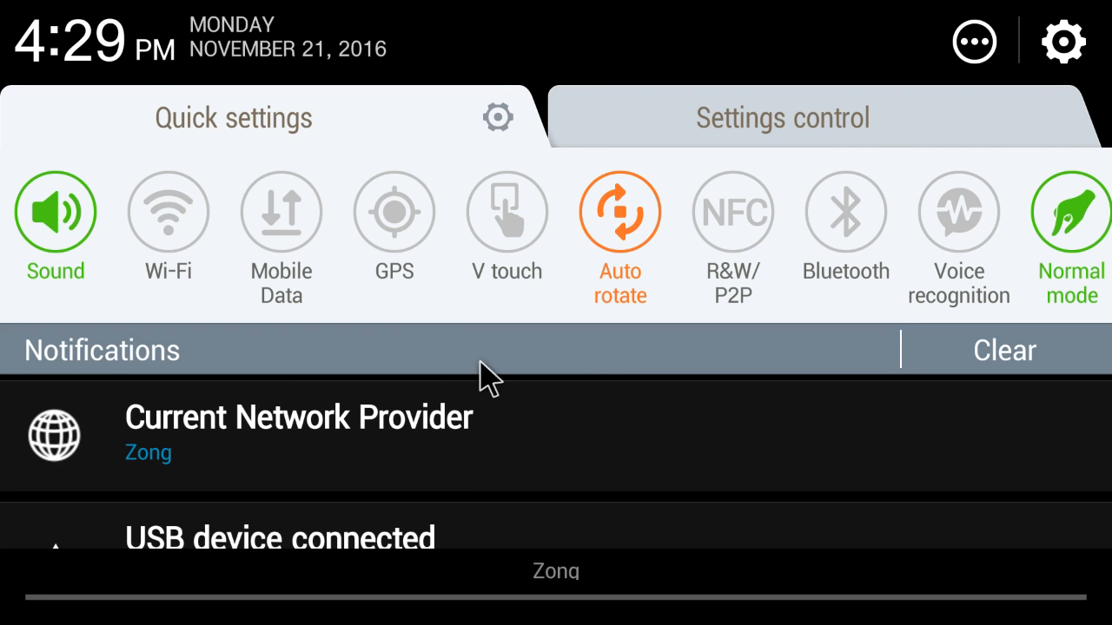
- Switch on the Wi-Fi toggle in Quick Settings for an internet connection
left_click(167, 212)
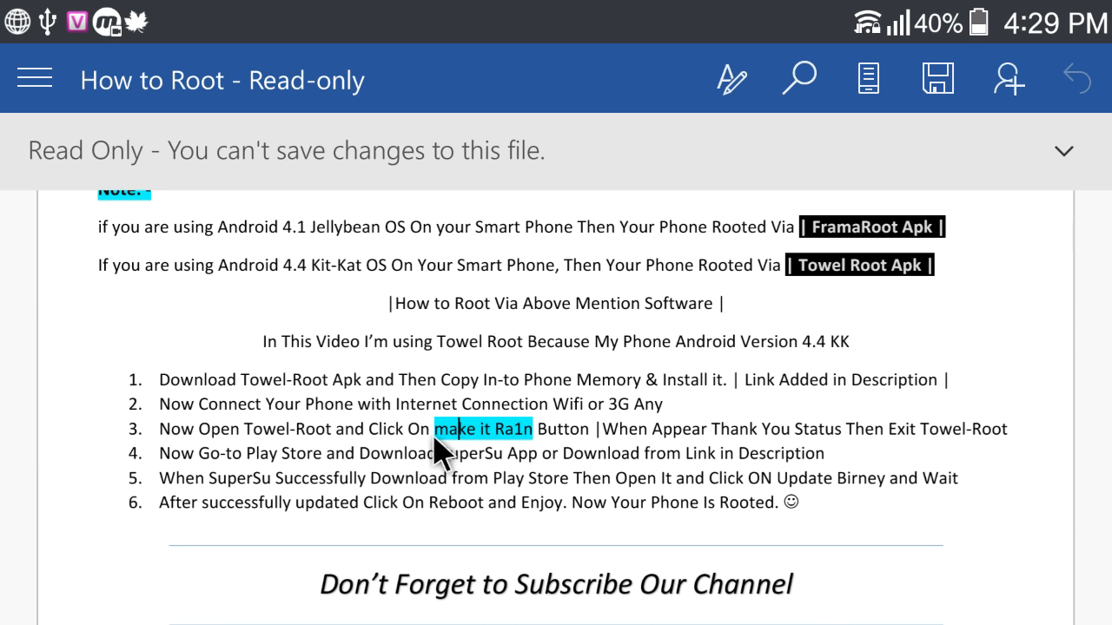
mouse_move(611, 455)
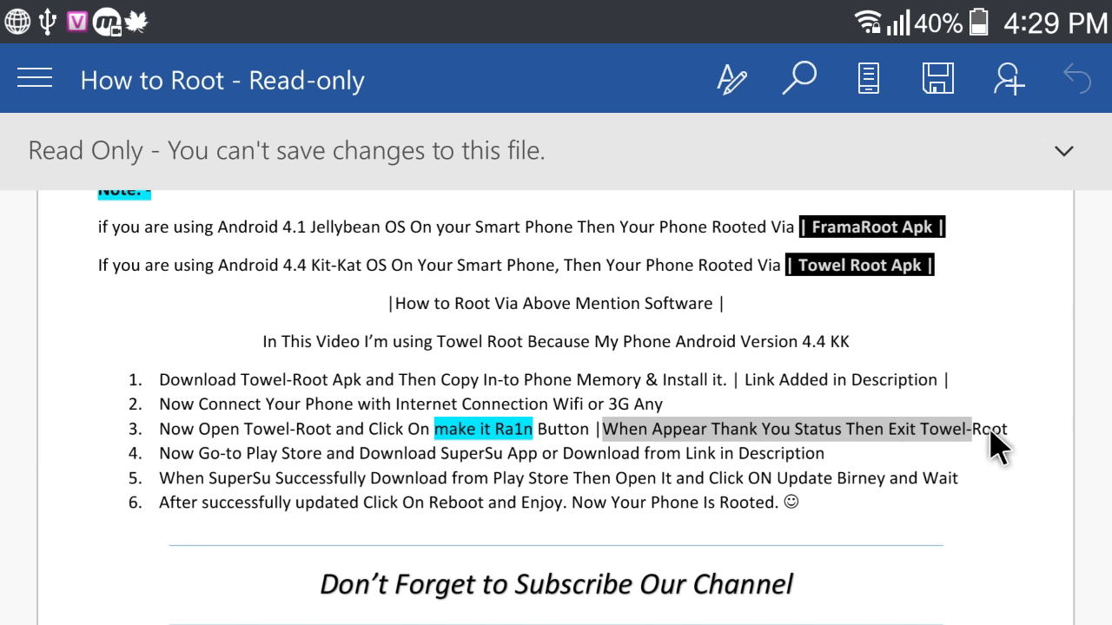
mouse_move(938, 500)
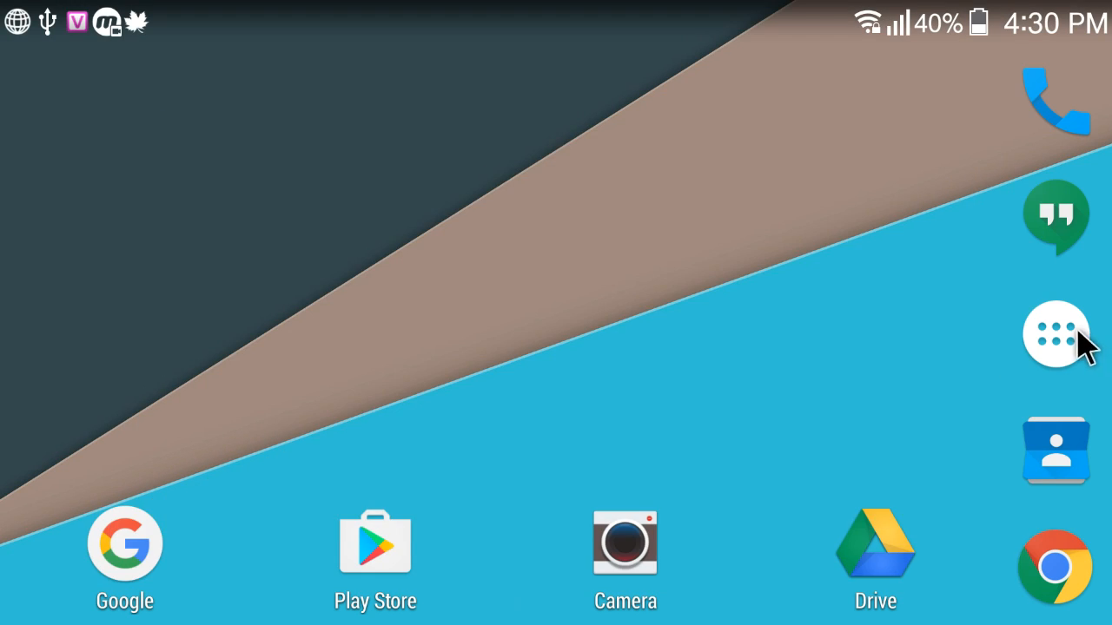
- Launch towelroot from the app drawer to its welcome screen
left_click(1056, 333)
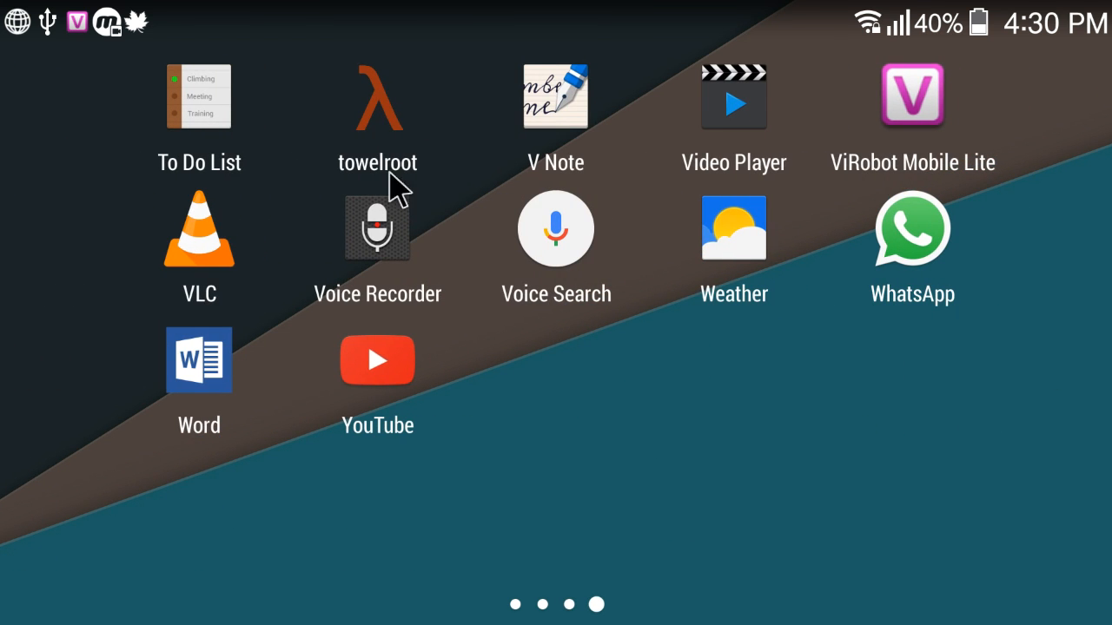
left_click(375, 97)
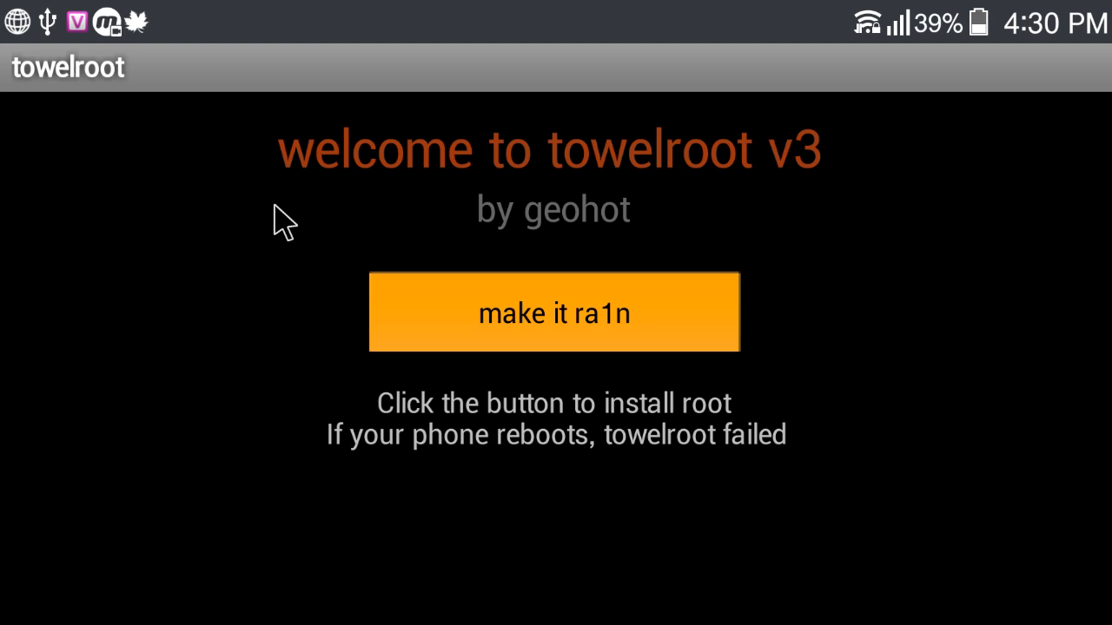
- Run 'make it ra1n' so towelroot reports root with no reboot required
left_click(554, 313)
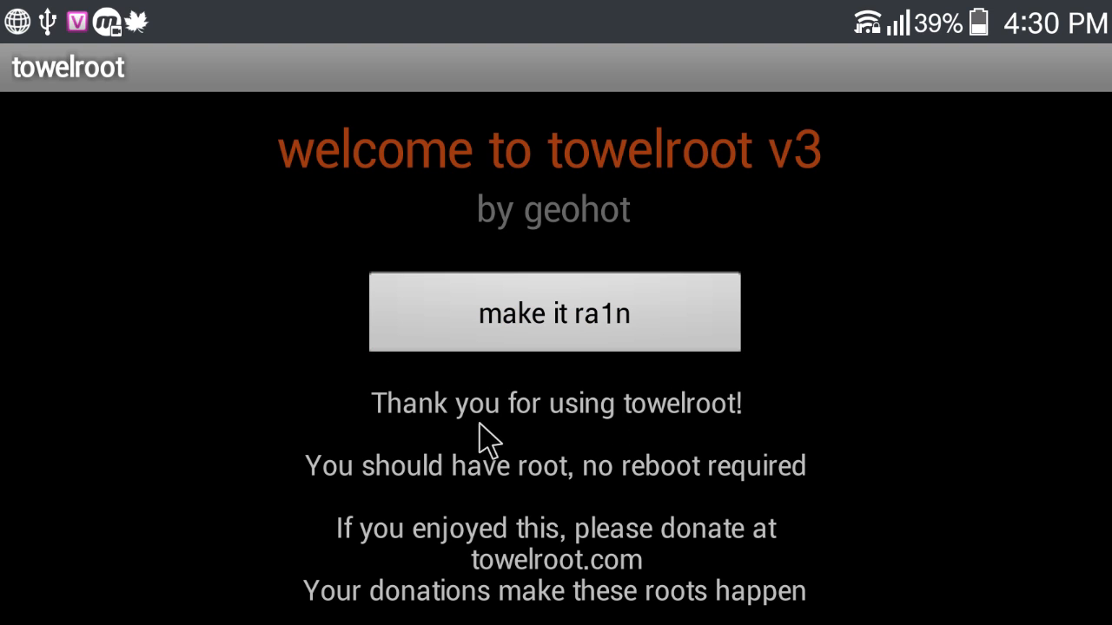
mouse_move(721, 452)
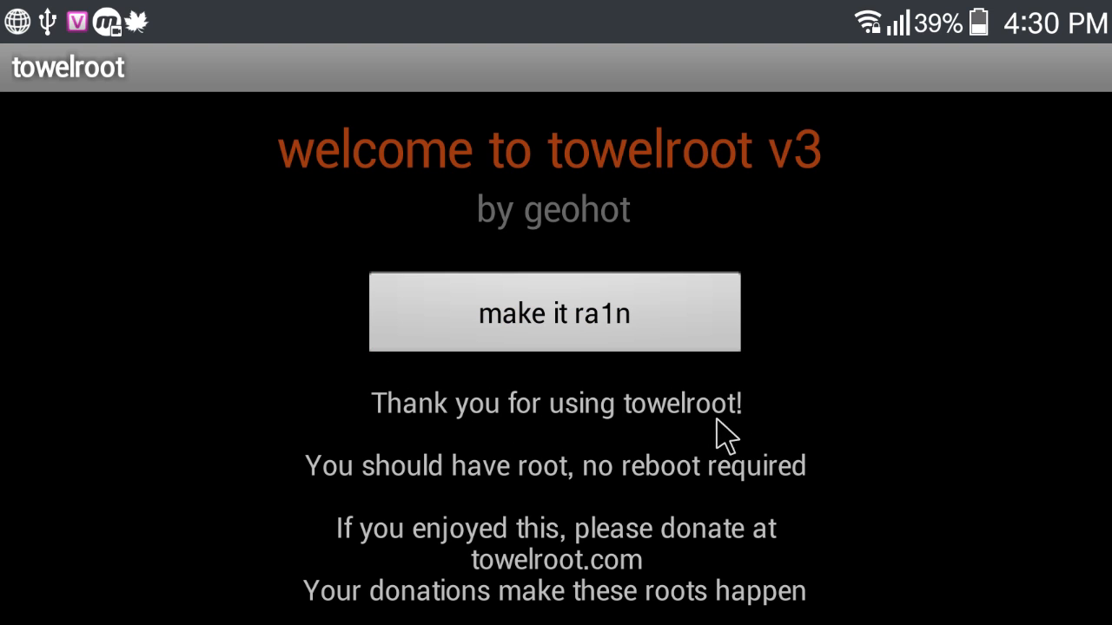
mouse_move(426, 448)
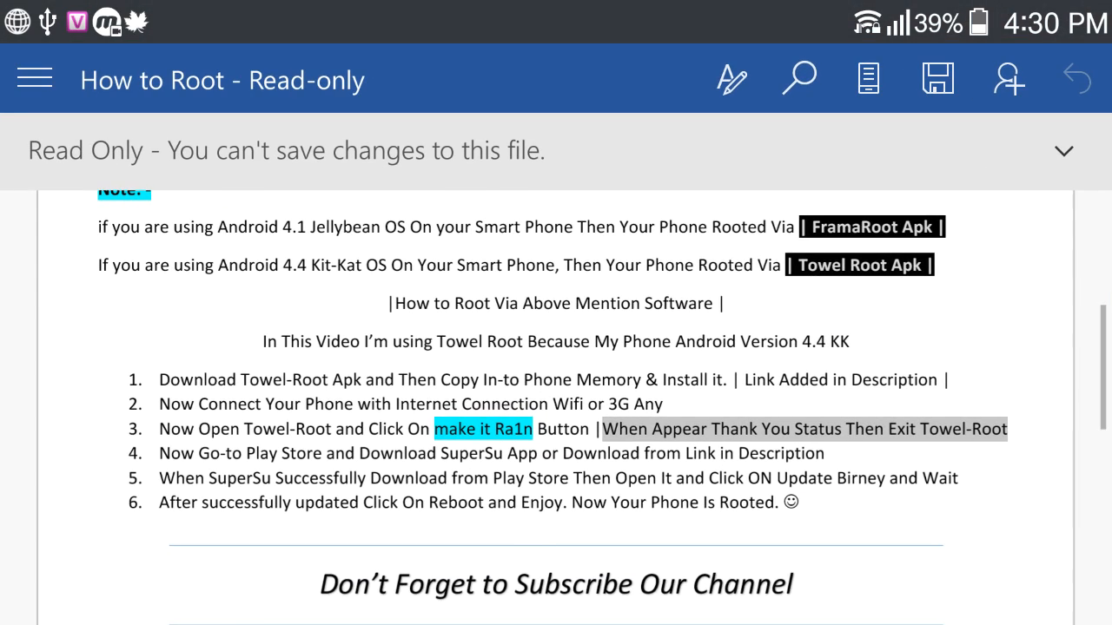
- Scroll the How to Root guide down to step 4 about downloading SuperSU
scroll("down", 3)
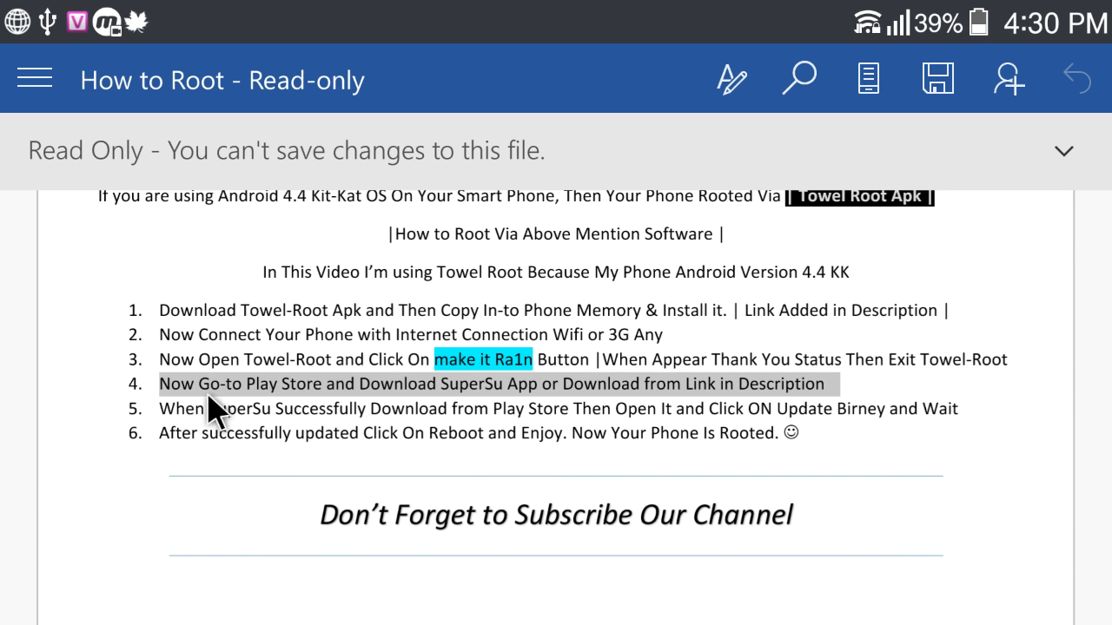
mouse_move(340, 424)
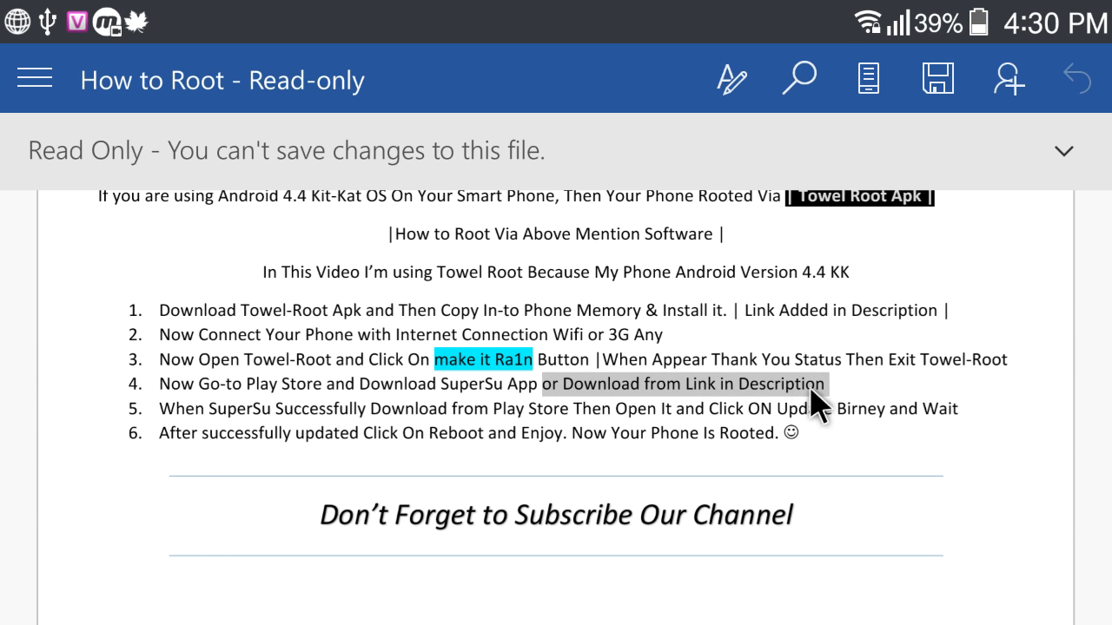
mouse_move(789, 422)
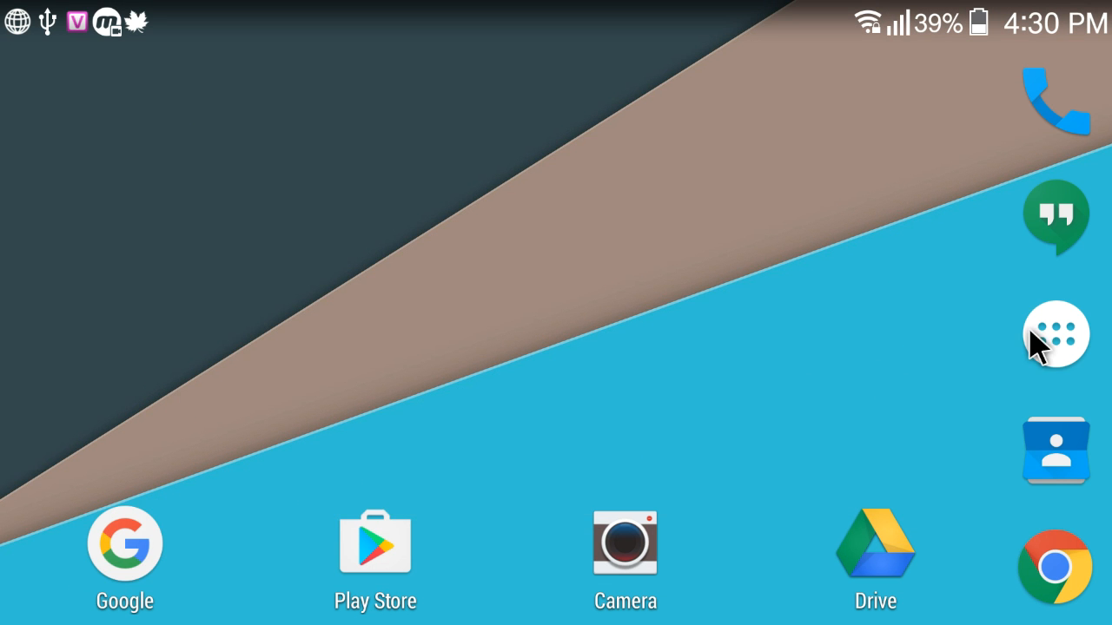
- Install the SuperSU-2.78-SR4 package from File Manager and close the installer when done
left_click(1056, 334)
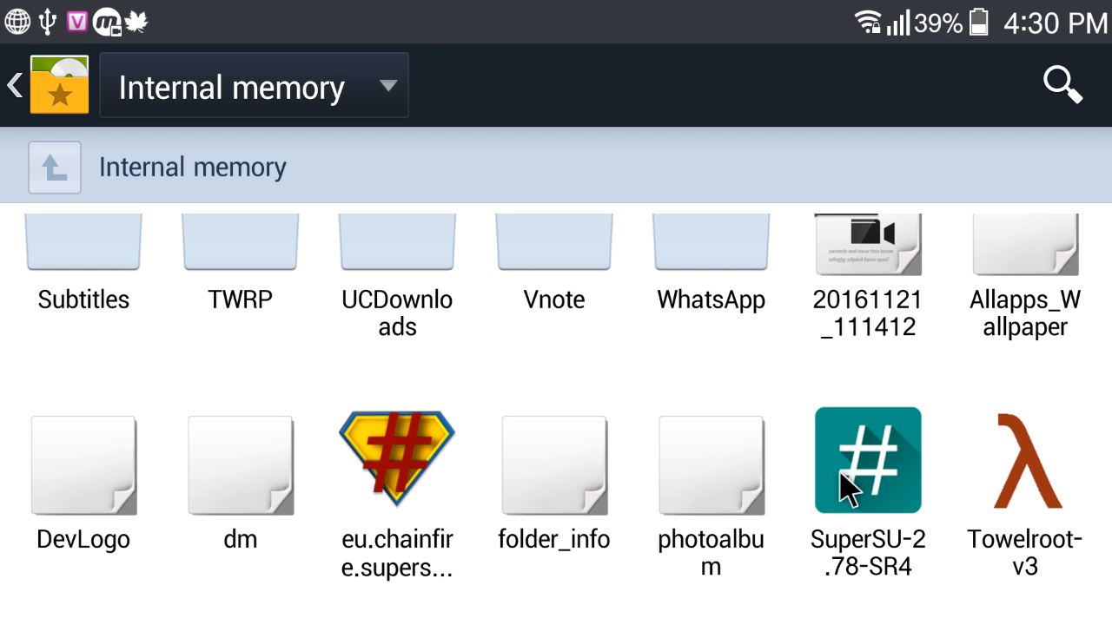
left_click(872, 472)
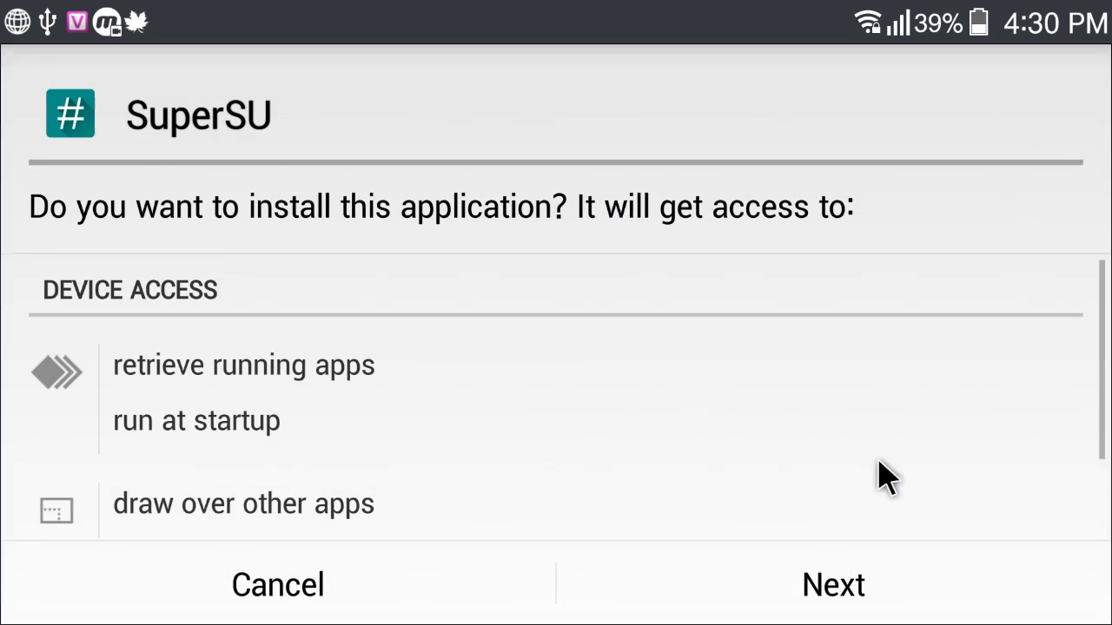
left_click(831, 583)
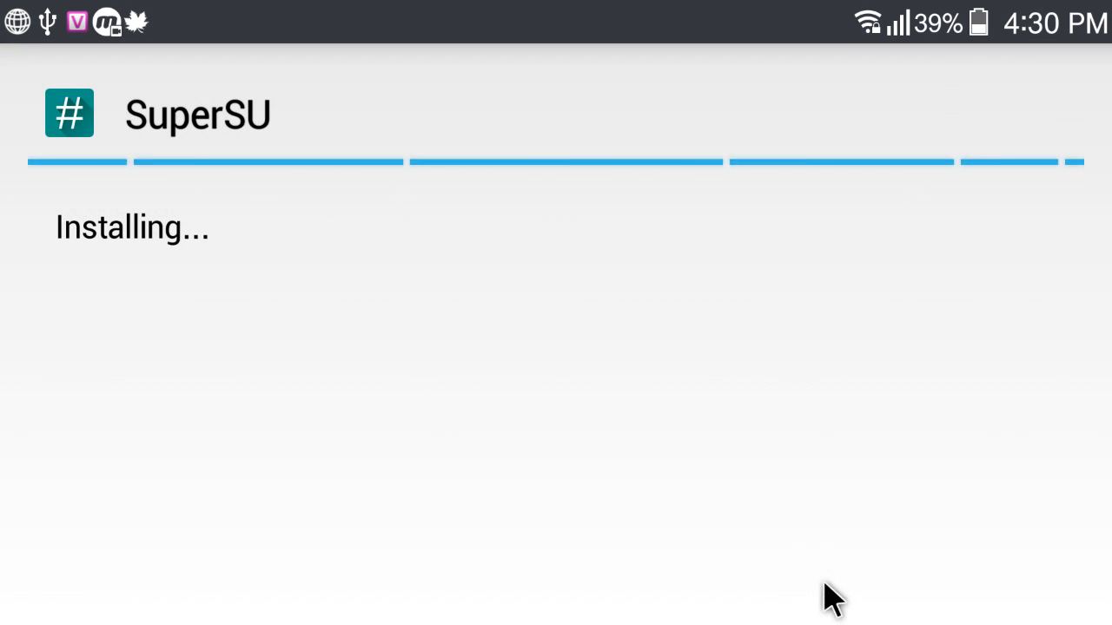
mouse_move(542, 522)
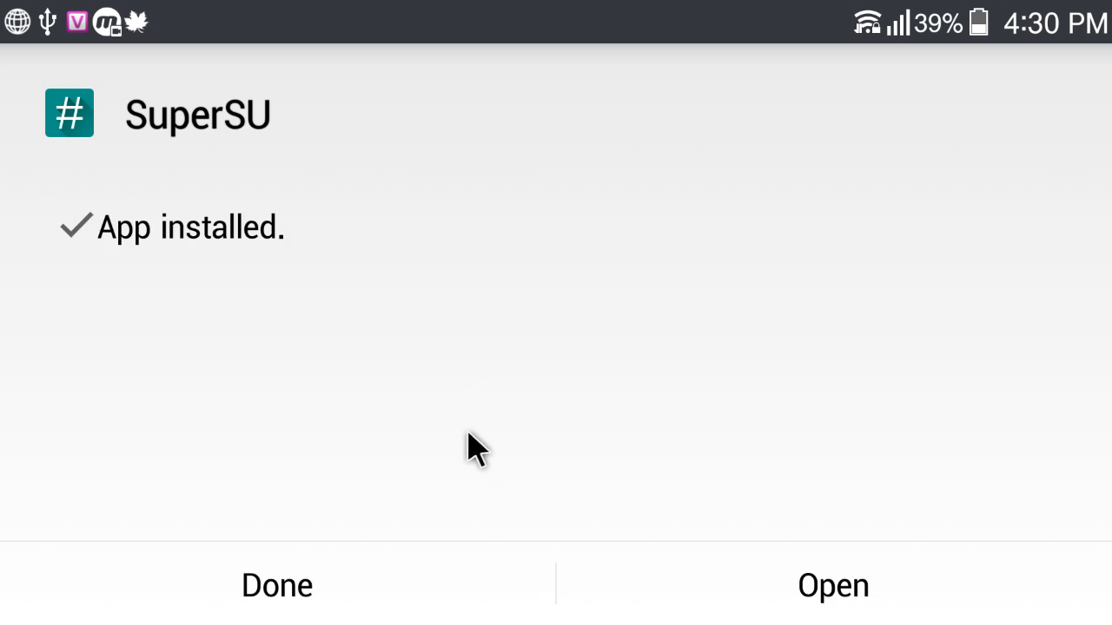
left_click(276, 585)
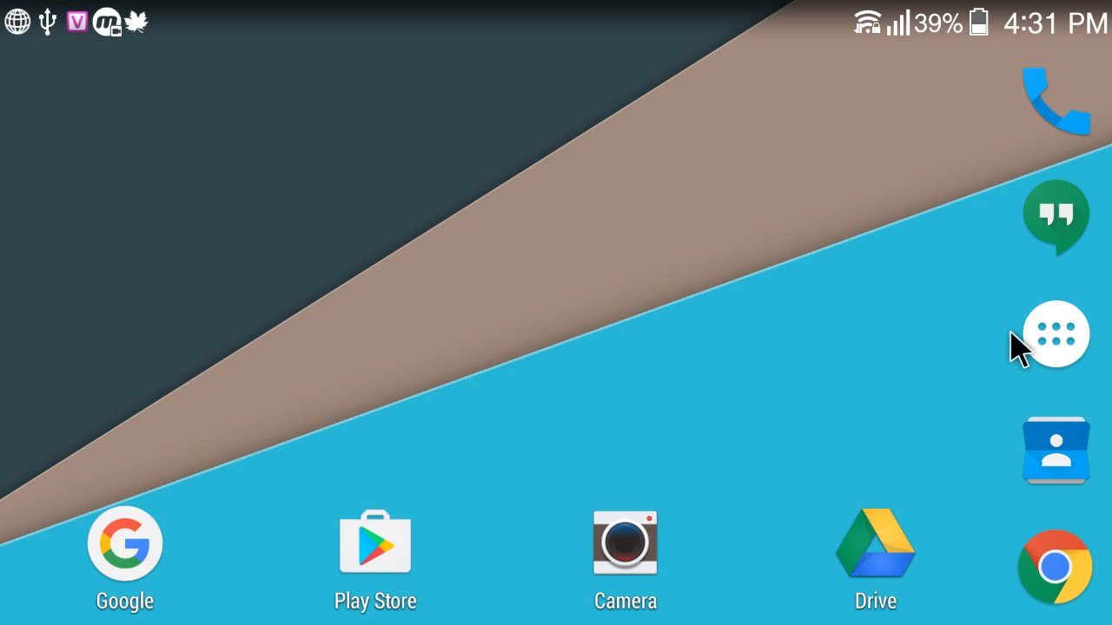
- Find SuperSU in the app drawer pages and launch it
left_click(1056, 334)
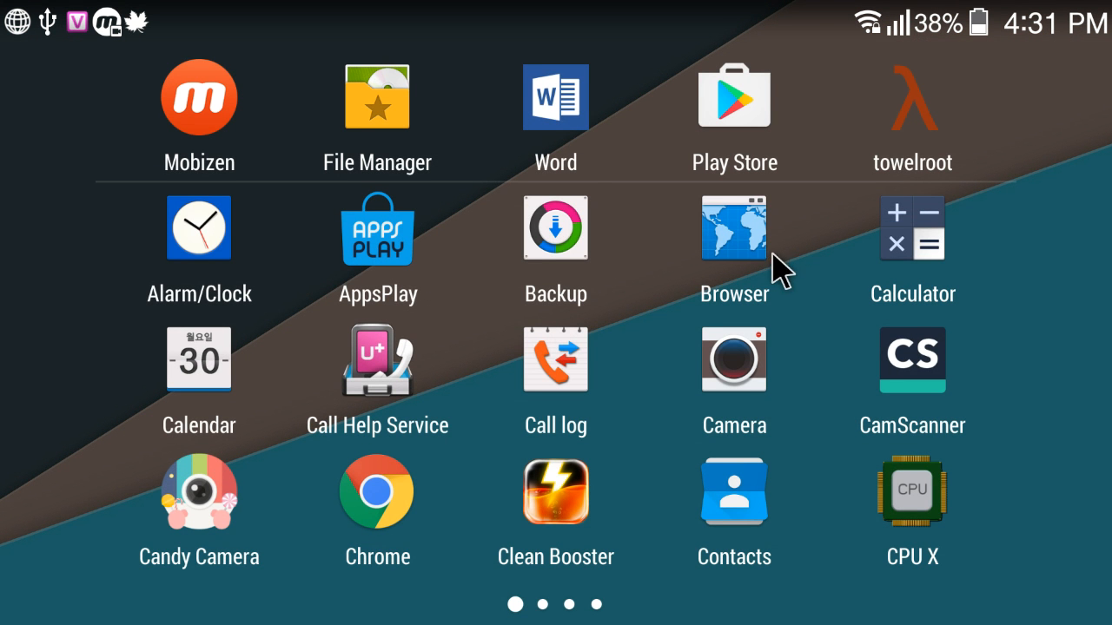
scroll("left", 3)
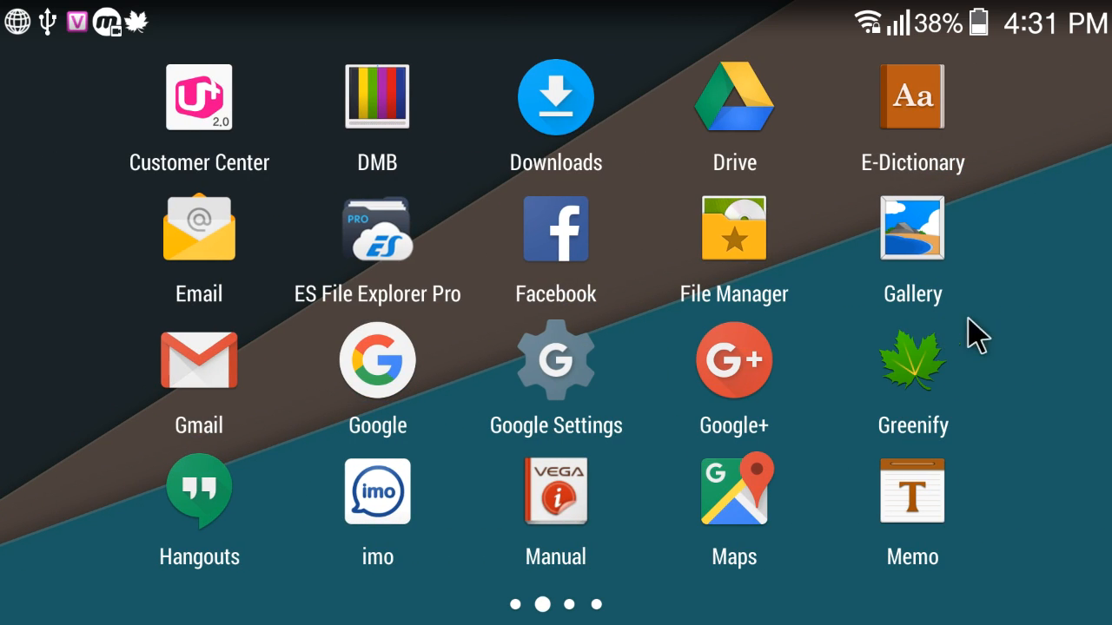
scroll("left", 3)
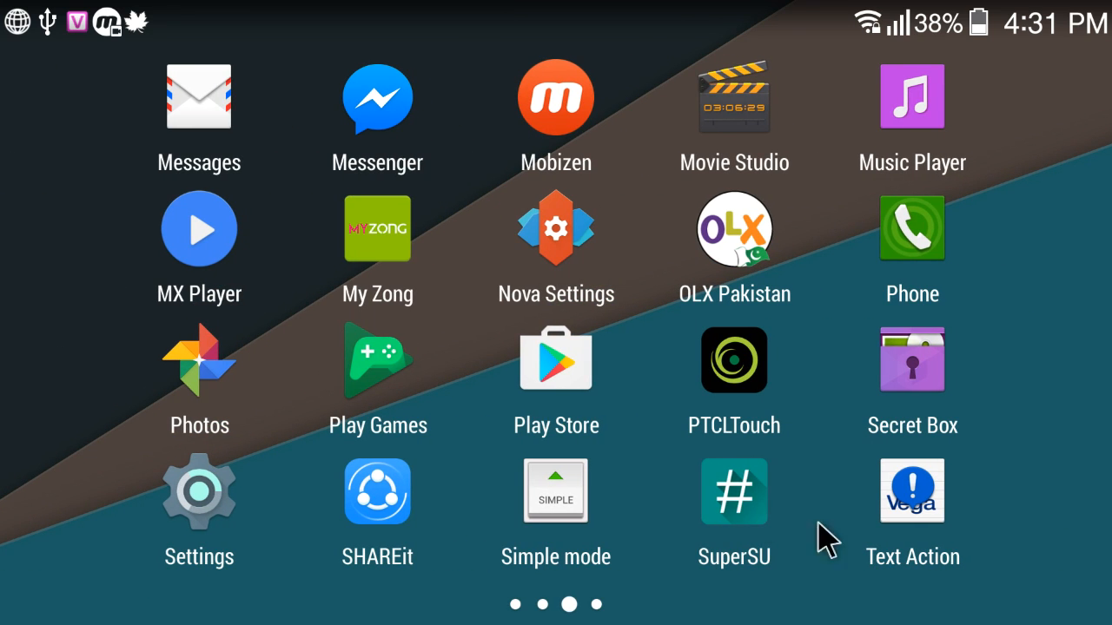
left_click(733, 490)
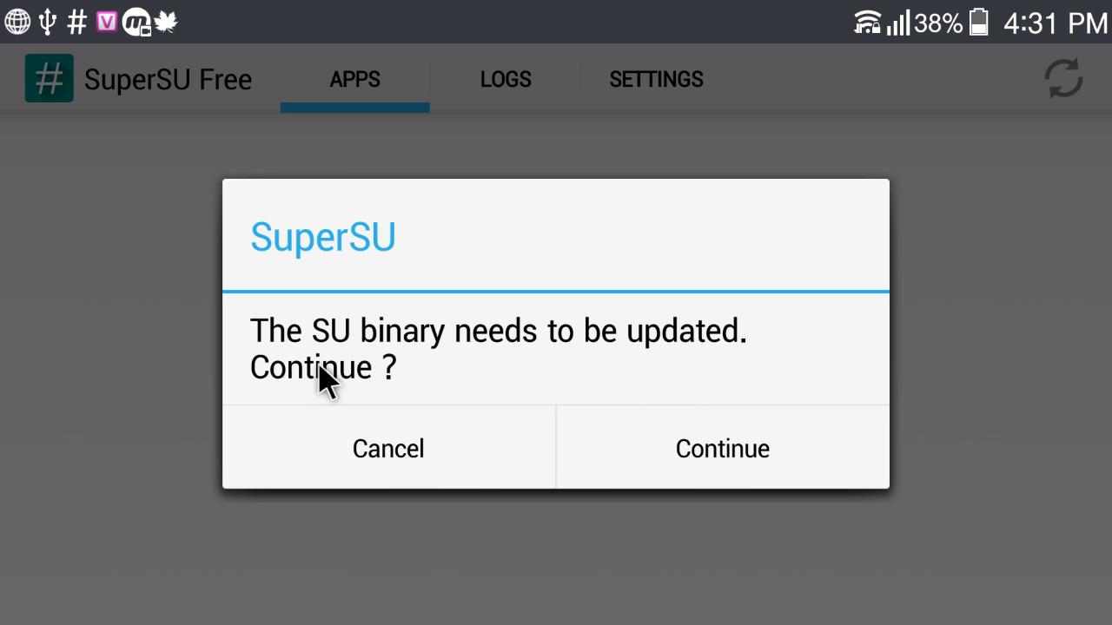
mouse_move(695, 372)
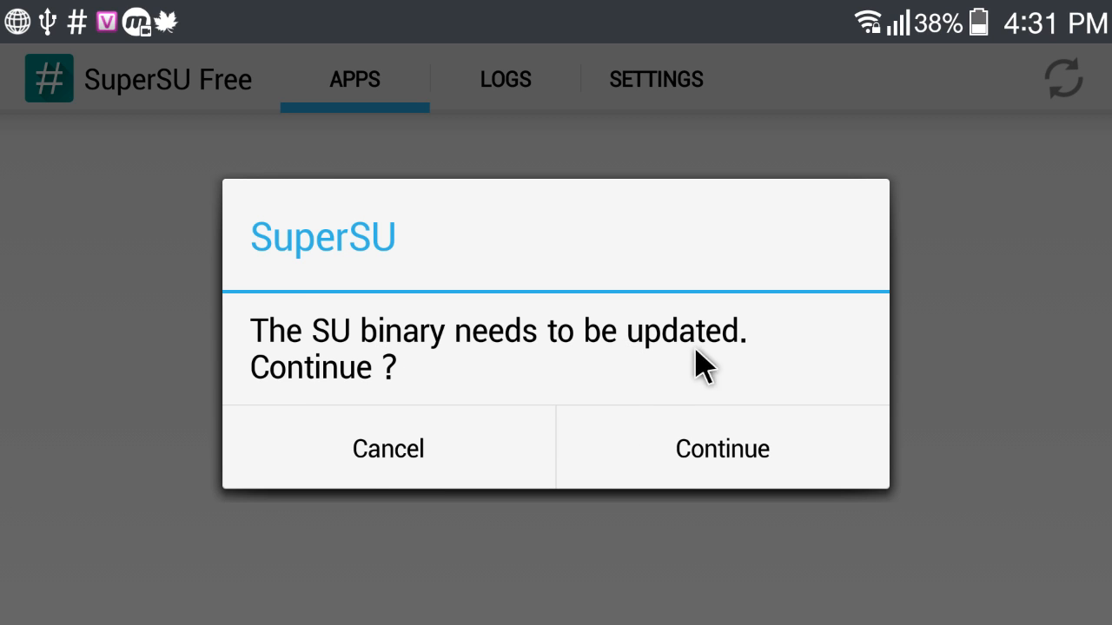
- Update the SU binary the Normal way, then reboot the phone after installation success
left_click(723, 448)
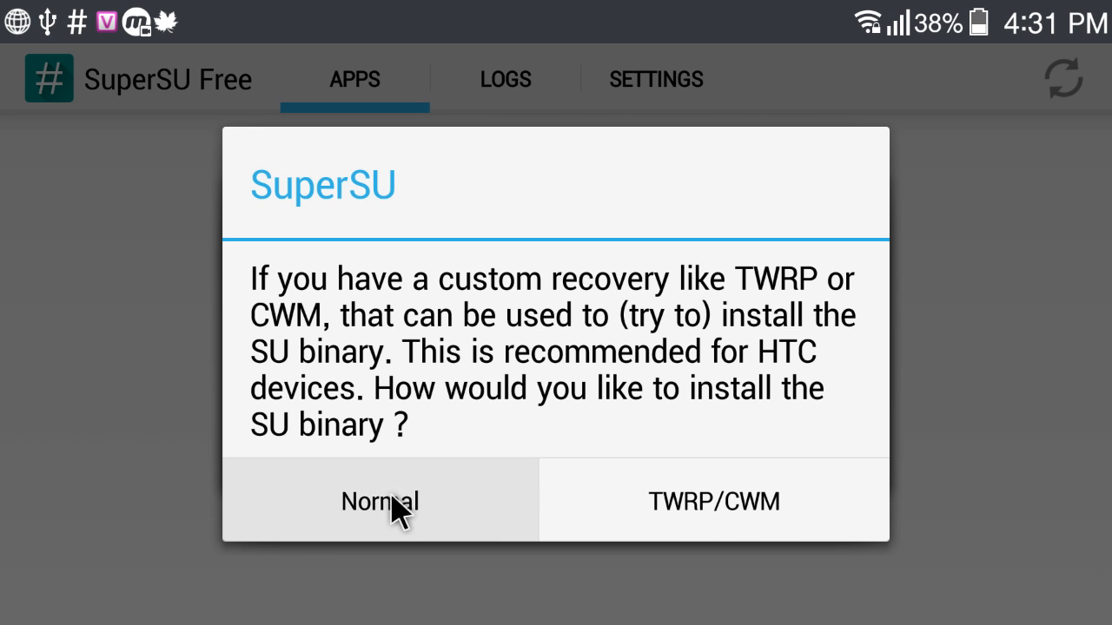
left_click(378, 502)
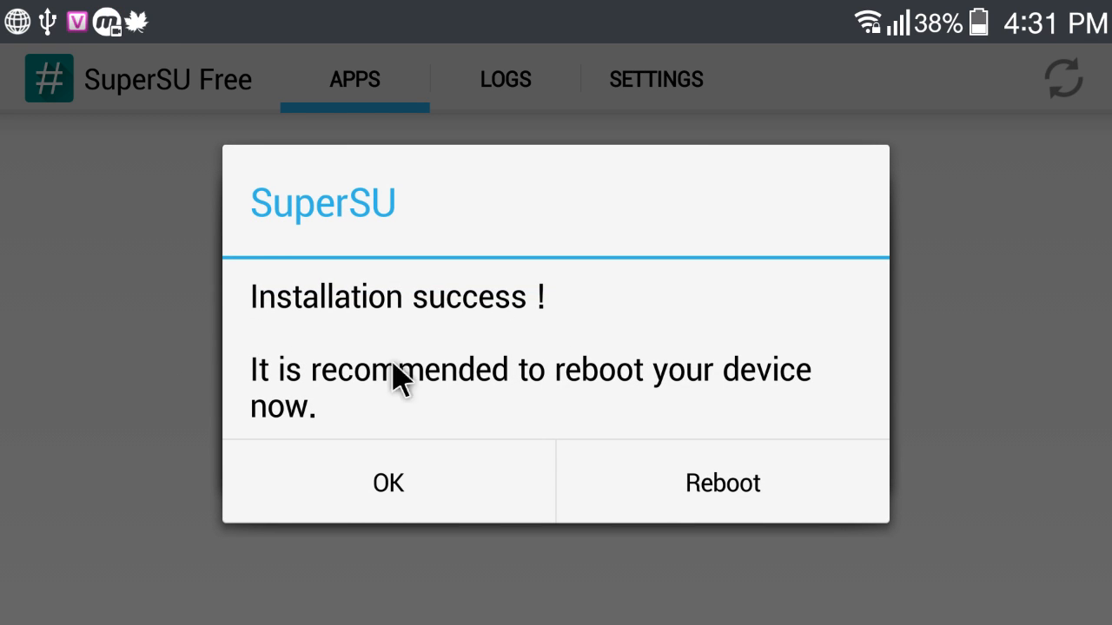
mouse_move(422, 347)
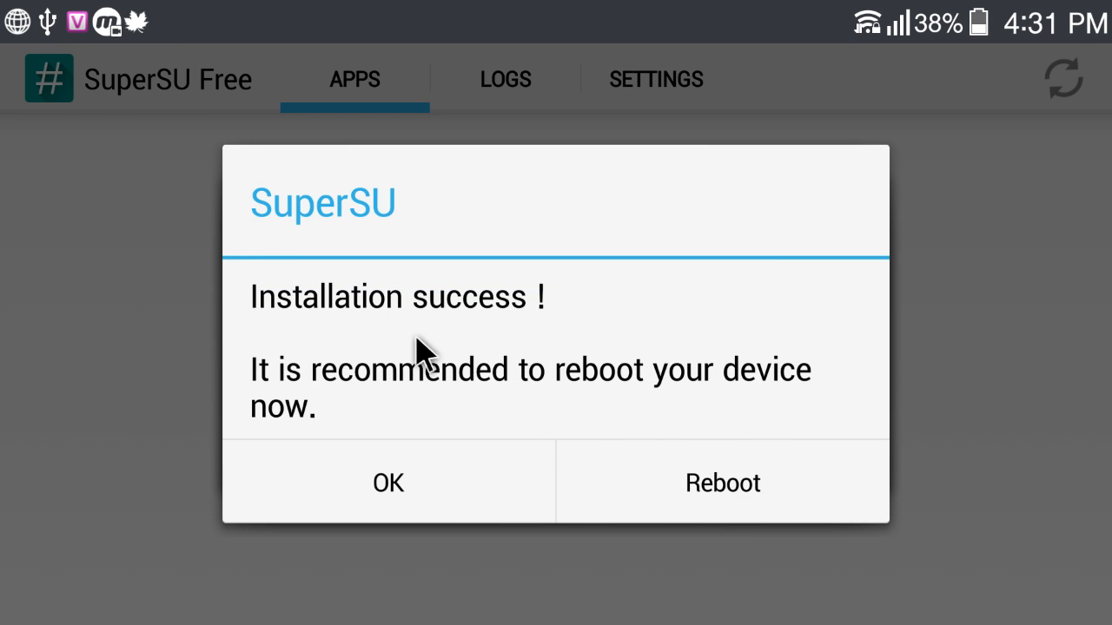
mouse_move(780, 498)
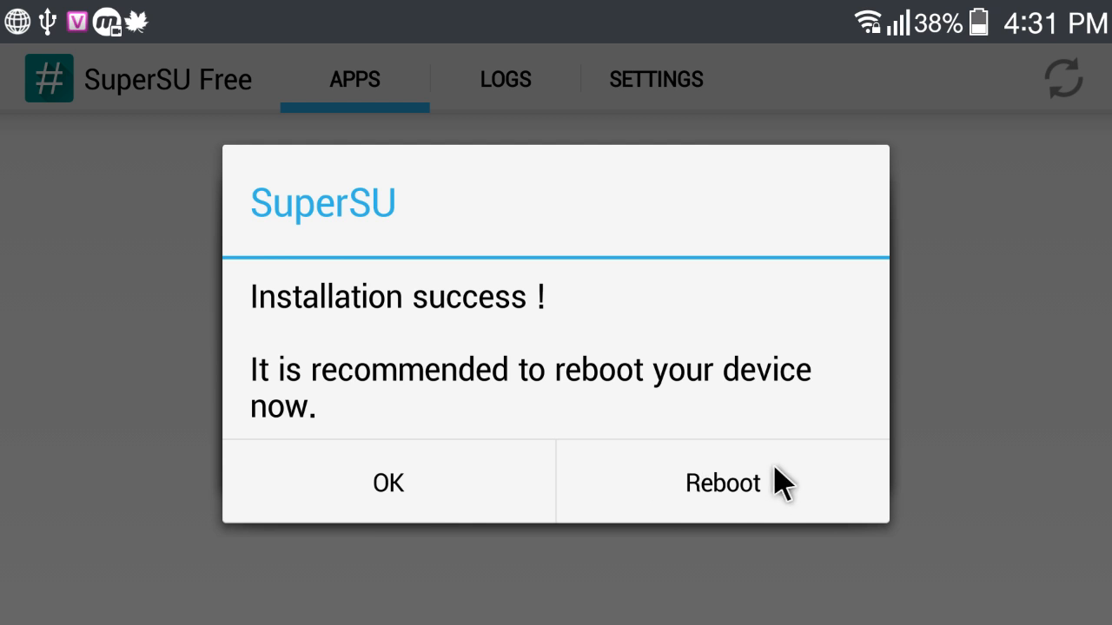
left_click(389, 483)
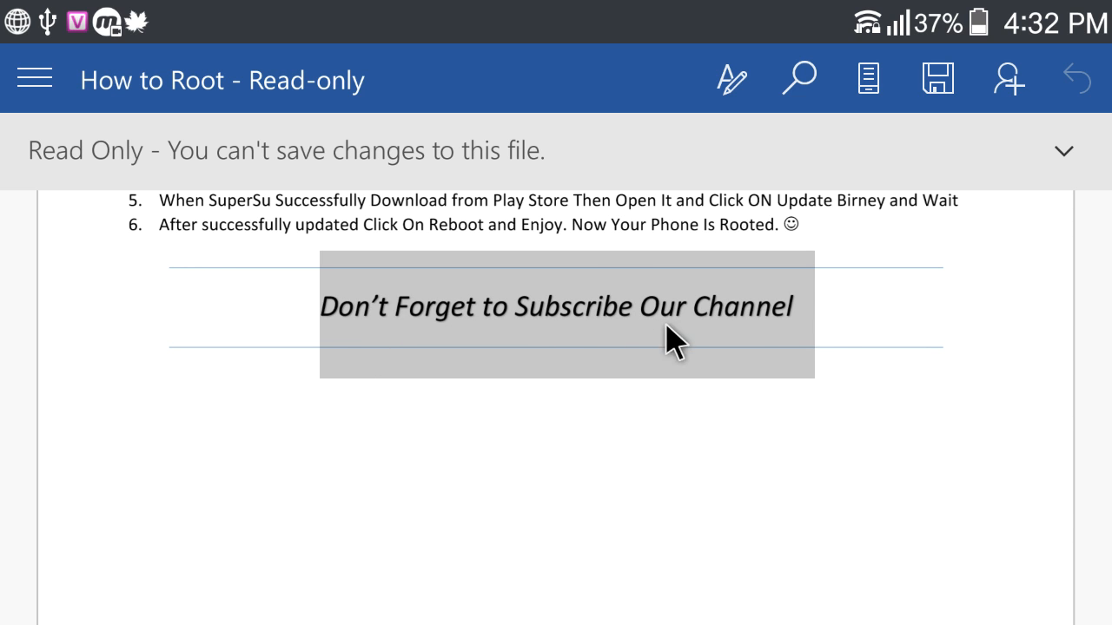
mouse_move(883, 381)
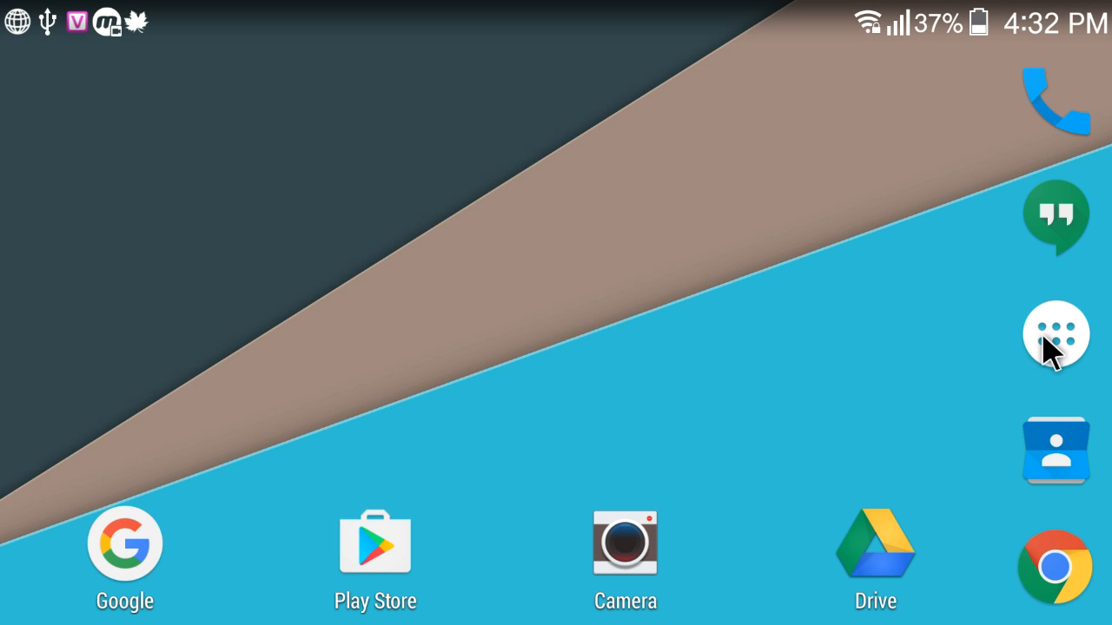
- Launch Greenify from the app drawer and grant its superuser root access request
left_click(1057, 334)
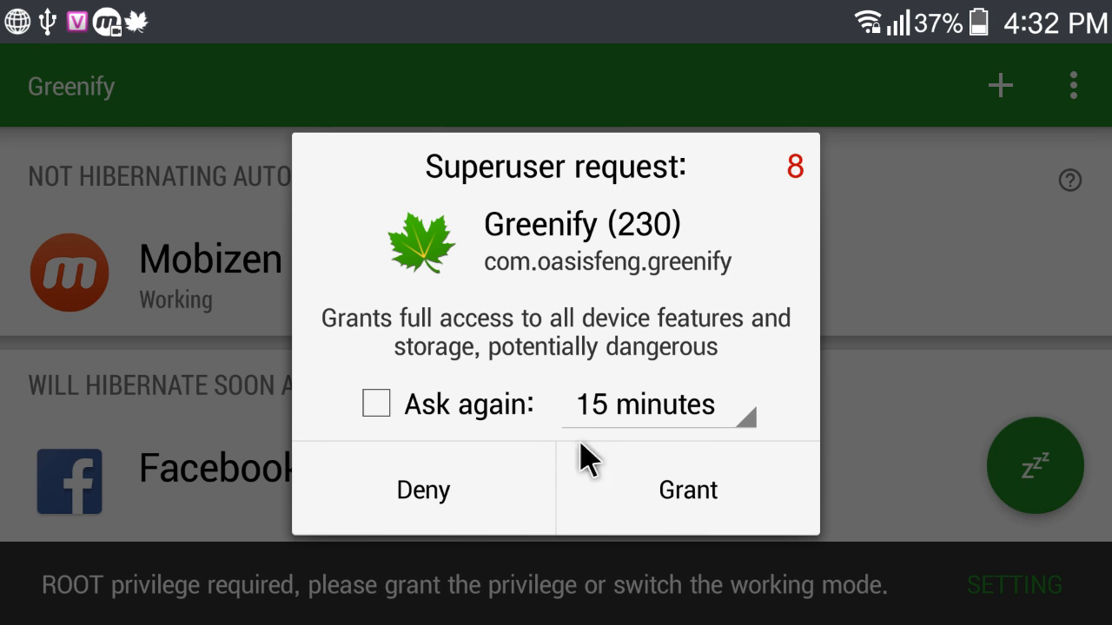
left_click(687, 490)
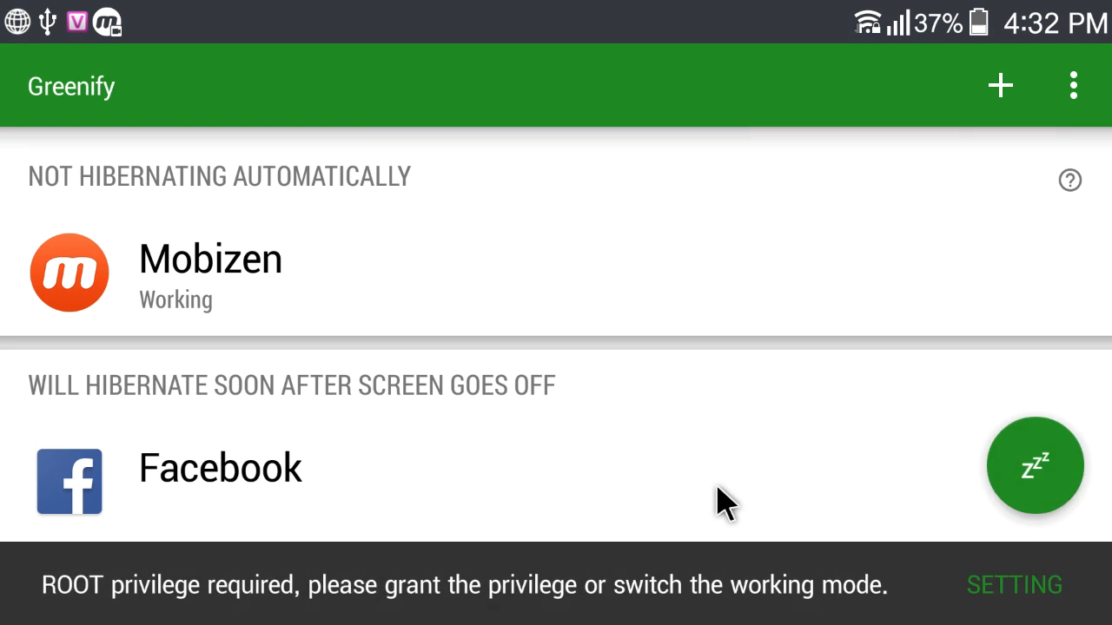